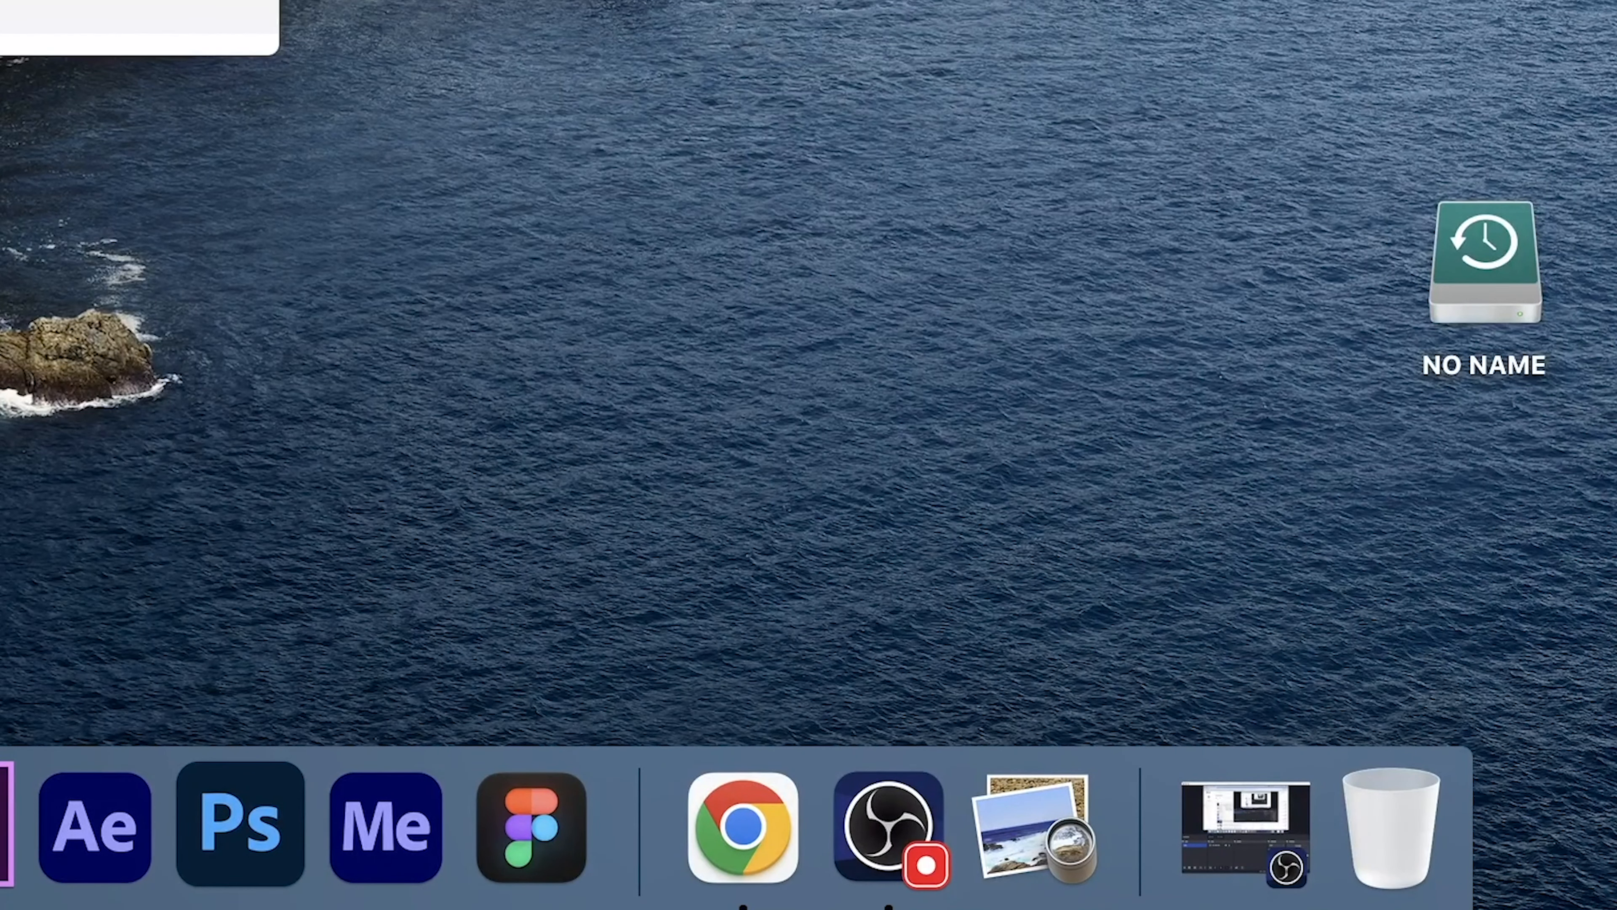
From the Dock's Trash, select _DSC3117 to _DSC3120 and use Put Back to return them to pictures 3.
left_click(1391, 825)
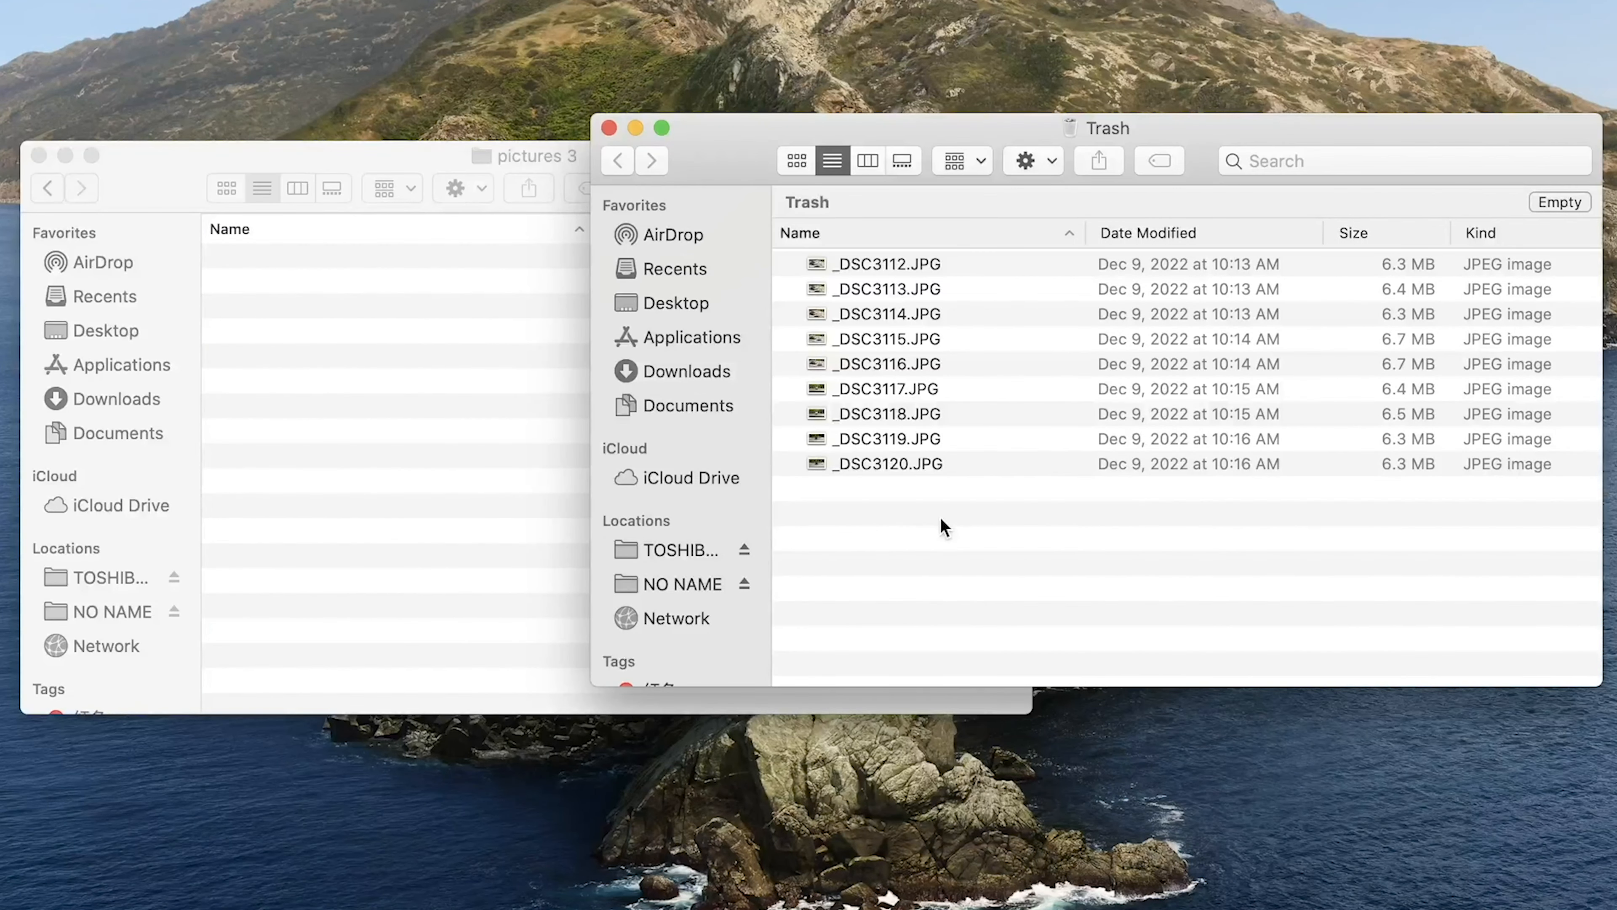
left_click(890, 389)
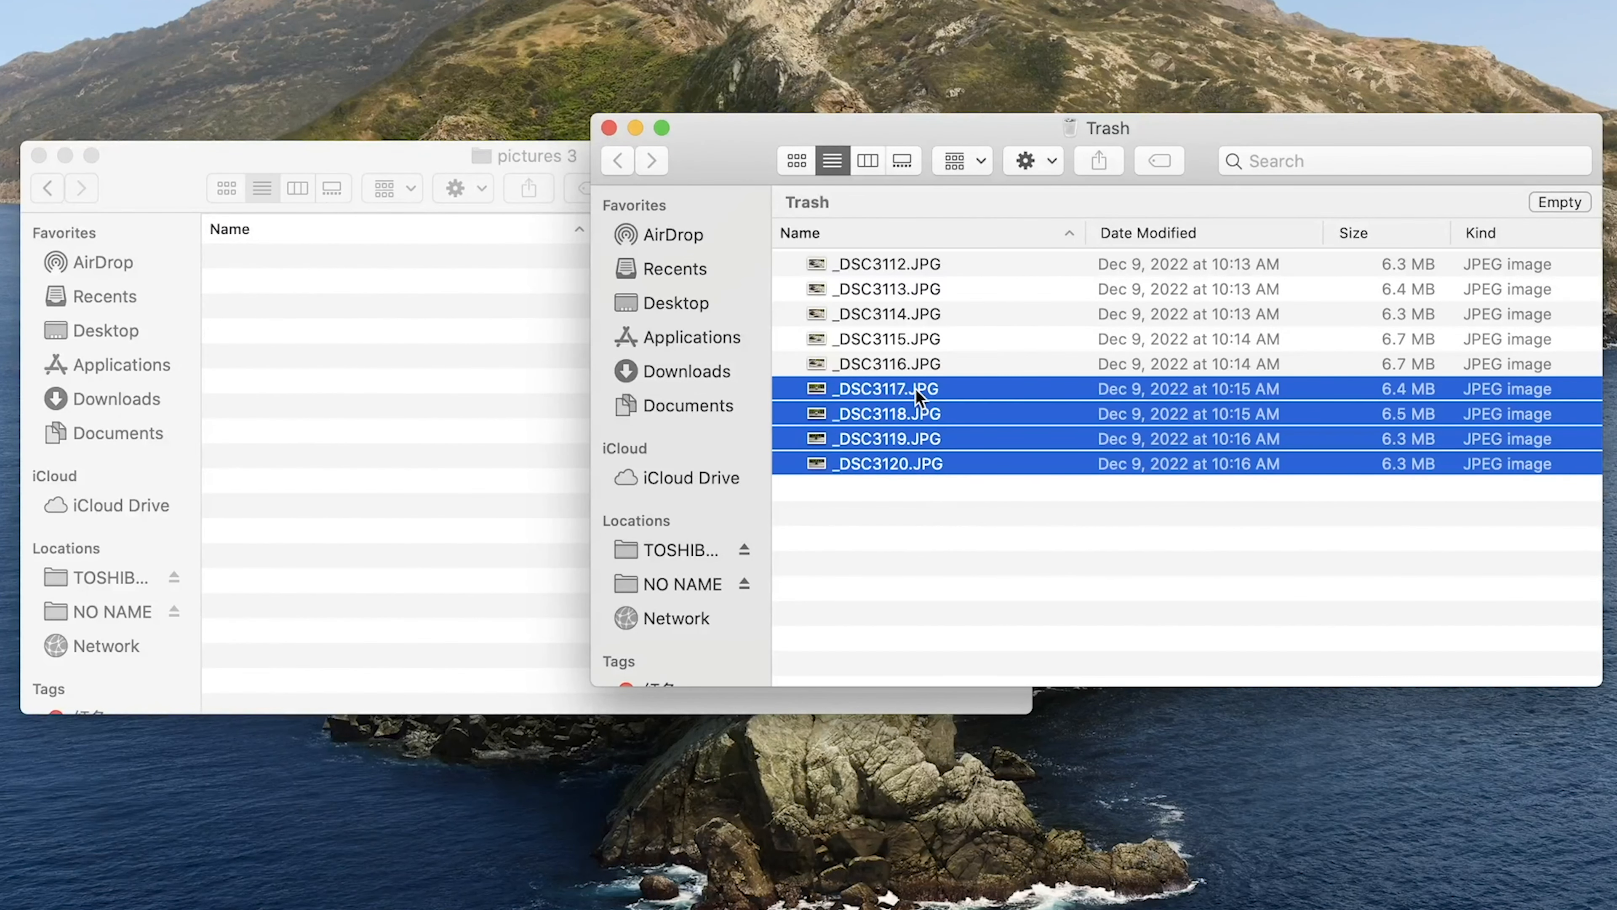
right_click(918, 396)
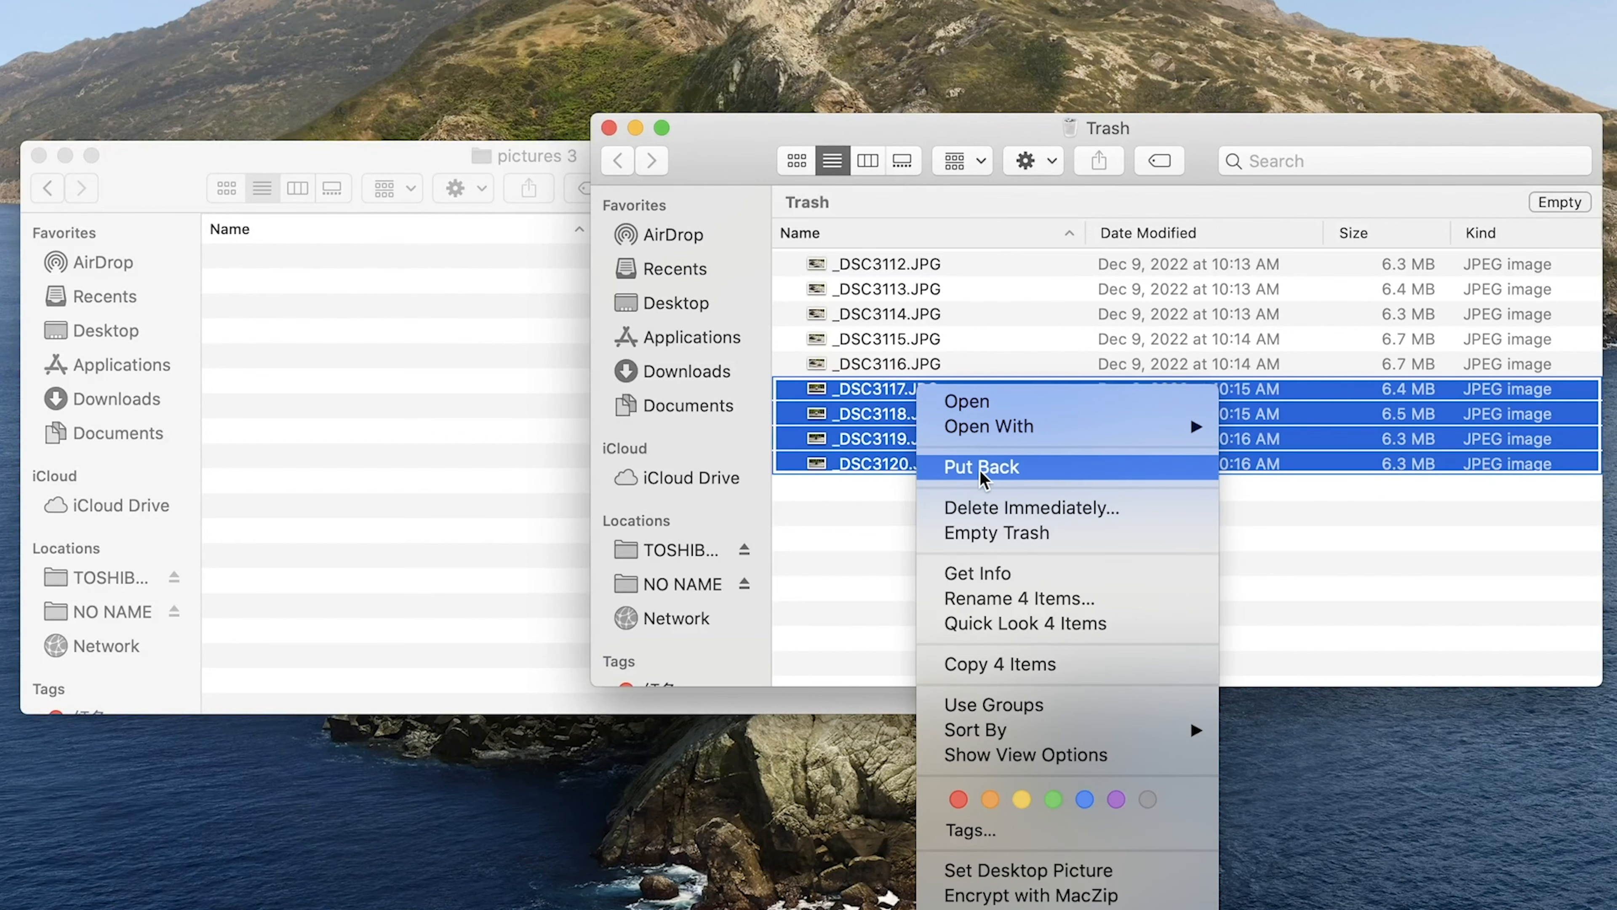
left_click(980, 466)
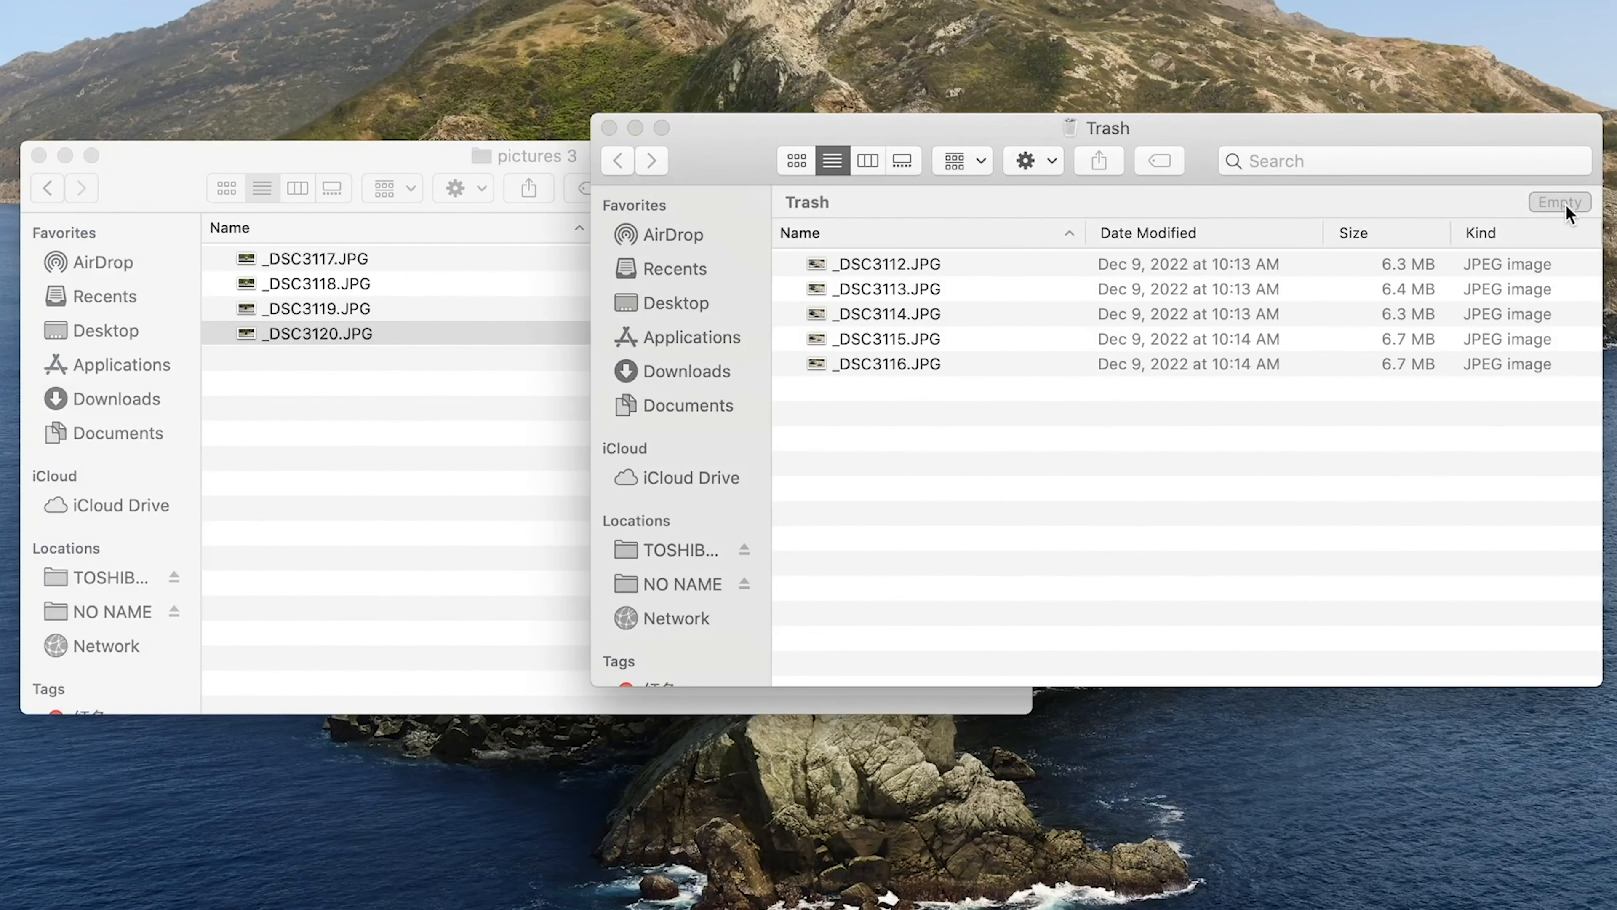
Empty the Trash and confirm, permanently erasing the five remaining photos.
left_click(1558, 202)
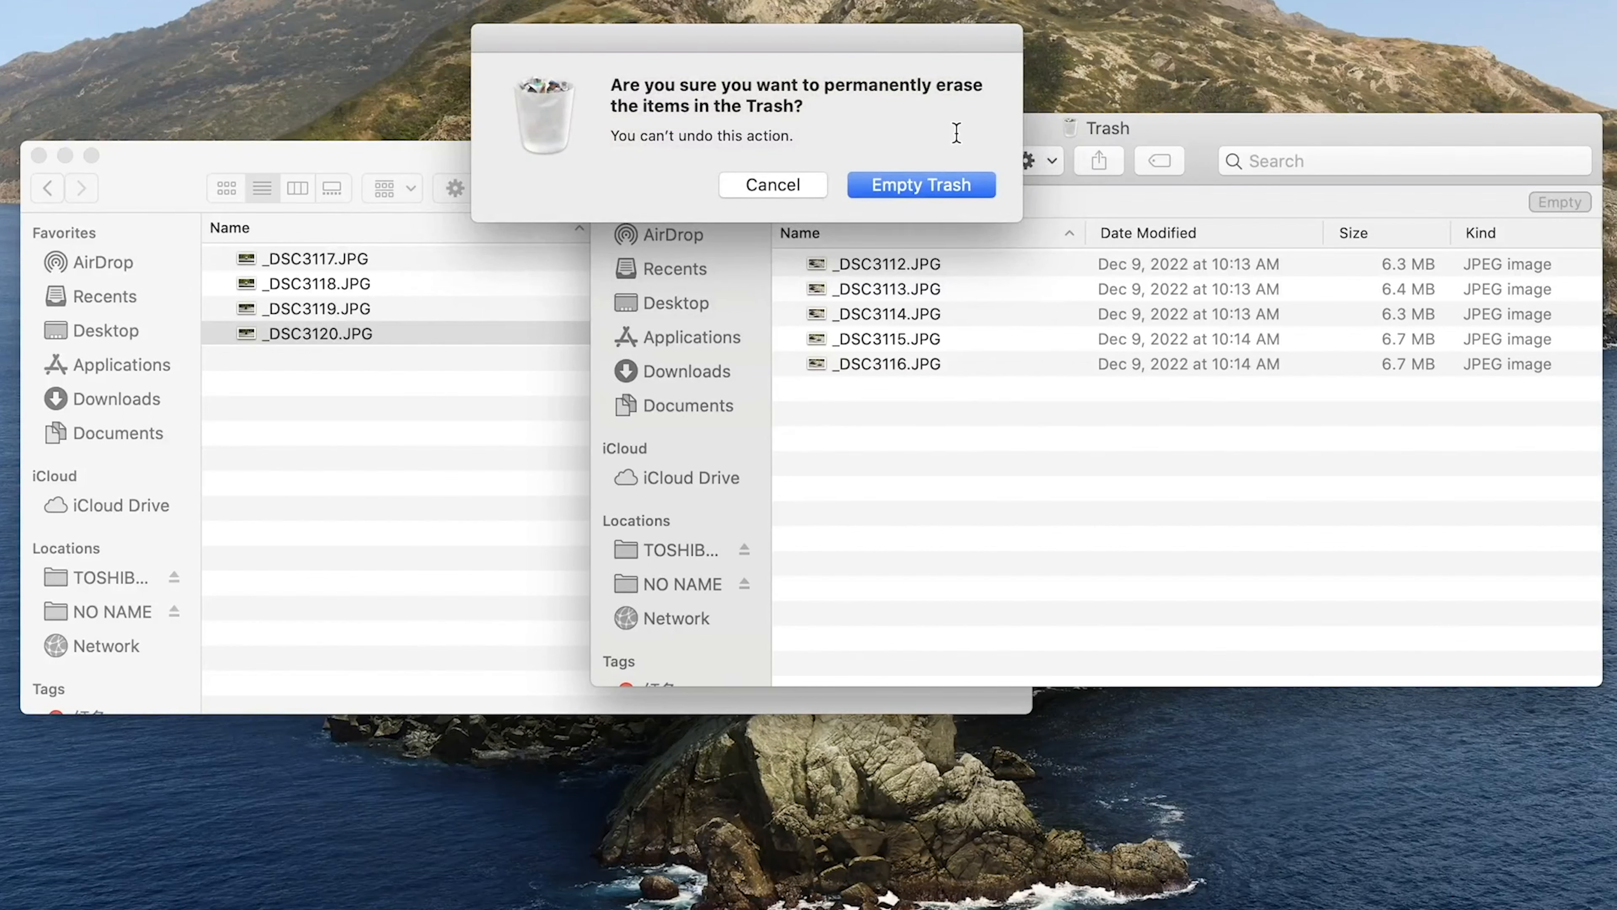
left_click(919, 185)
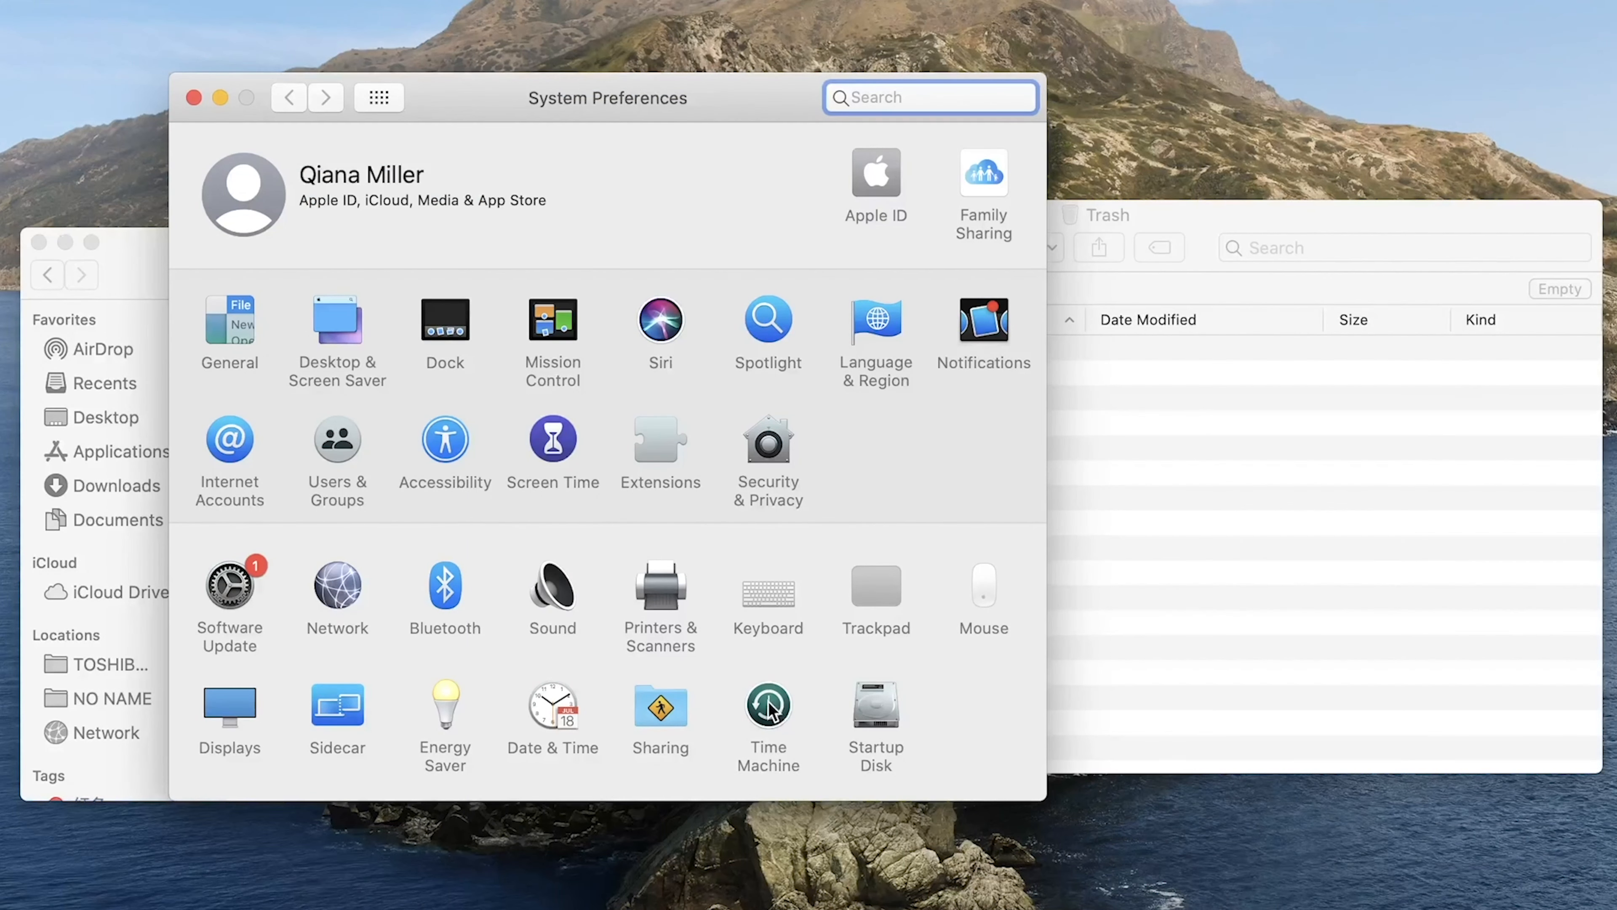
Show the Time Machine pane with automatic backups to the NO NAME disk.
left_click(768, 711)
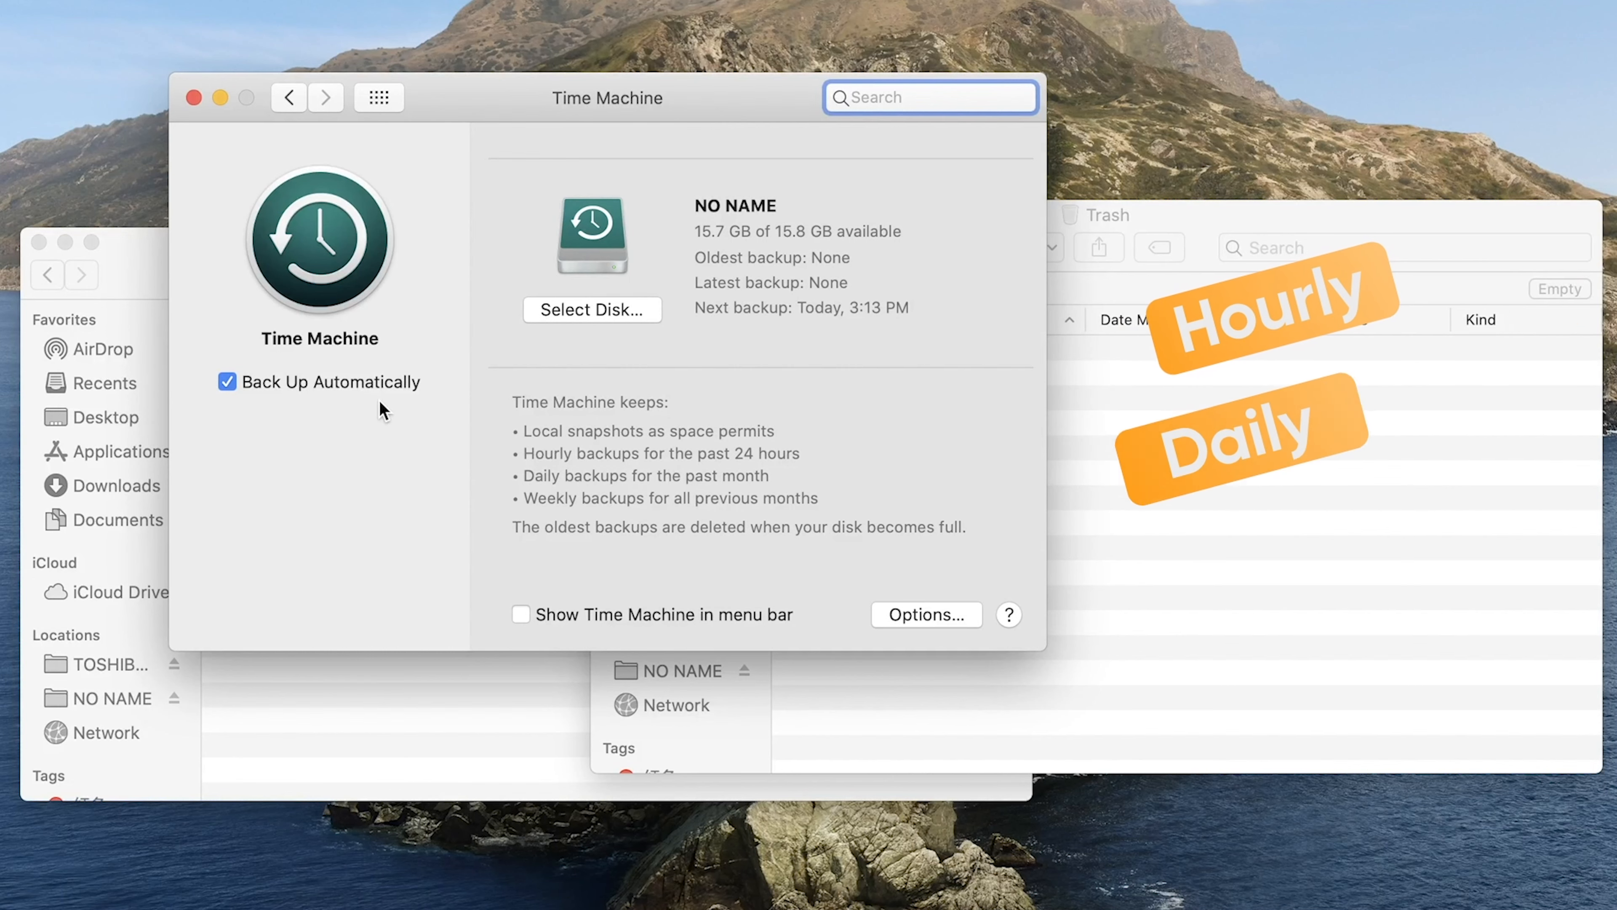
mouse_move(836, 444)
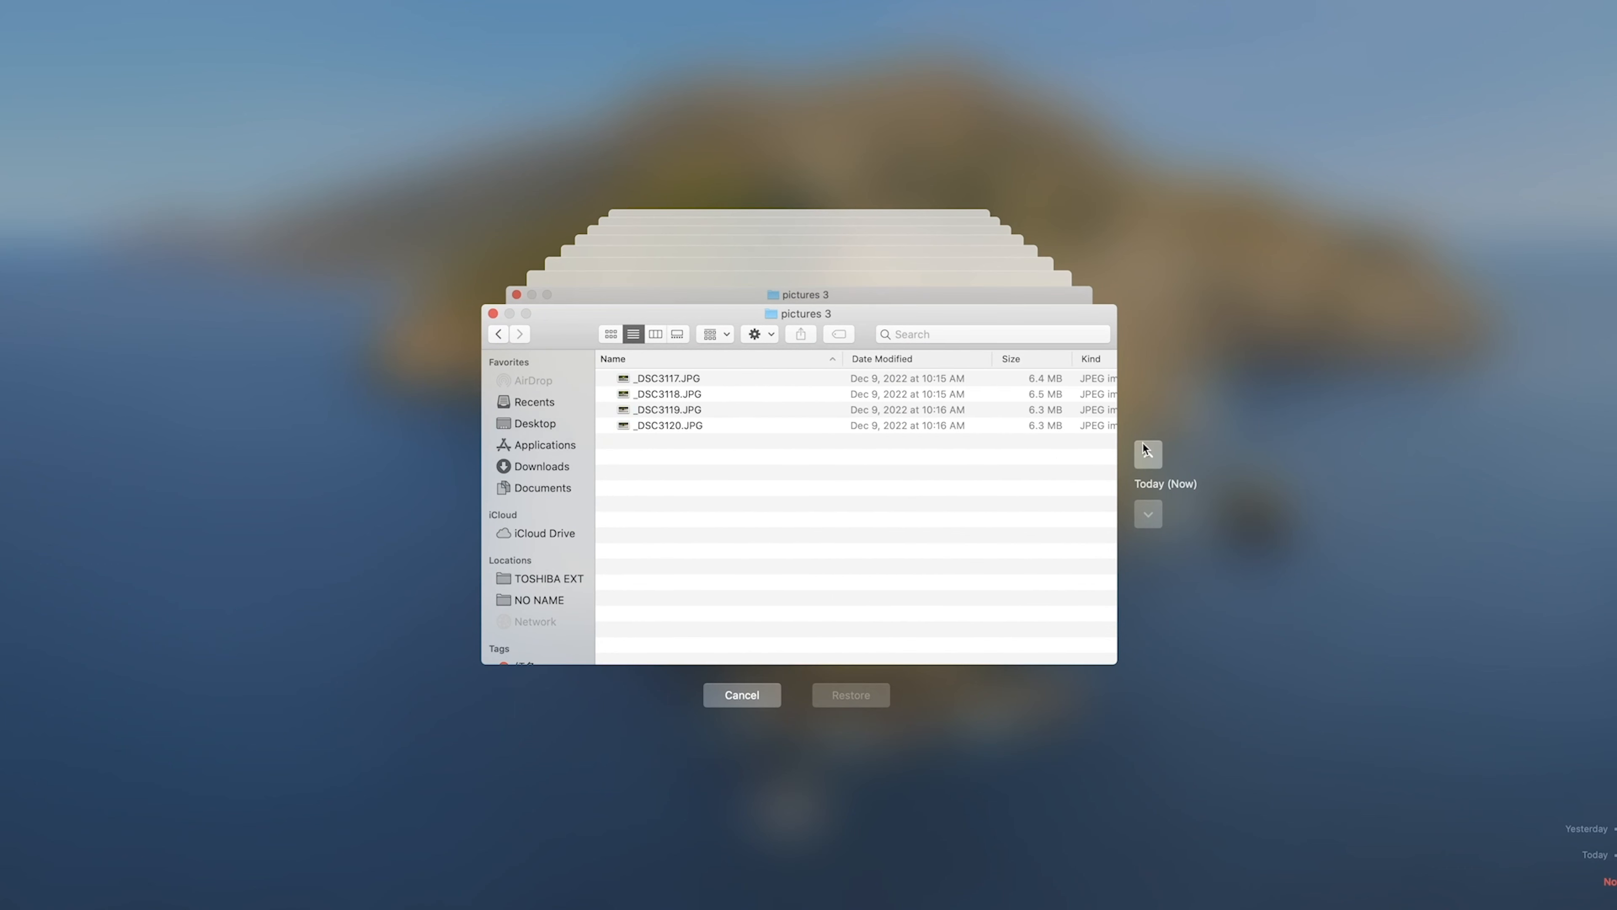
Restore the nine photos from an earlier pictures 3 snapshot, keeping the originals of _DSC3117 and _DSC3120.
left_click(1147, 454)
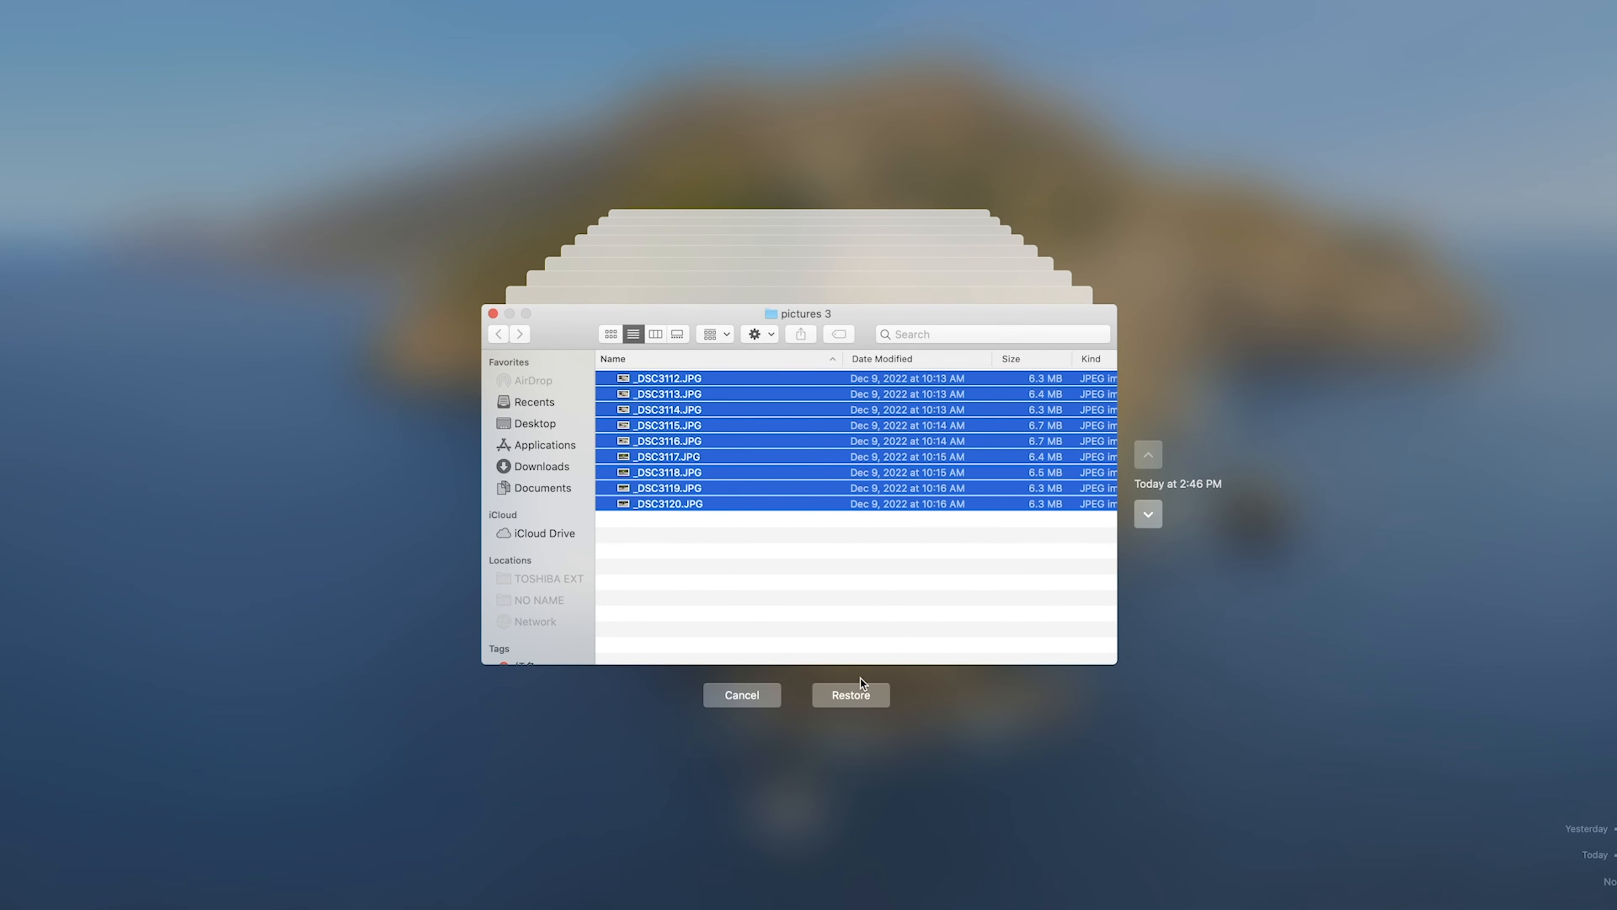
left_click(850, 694)
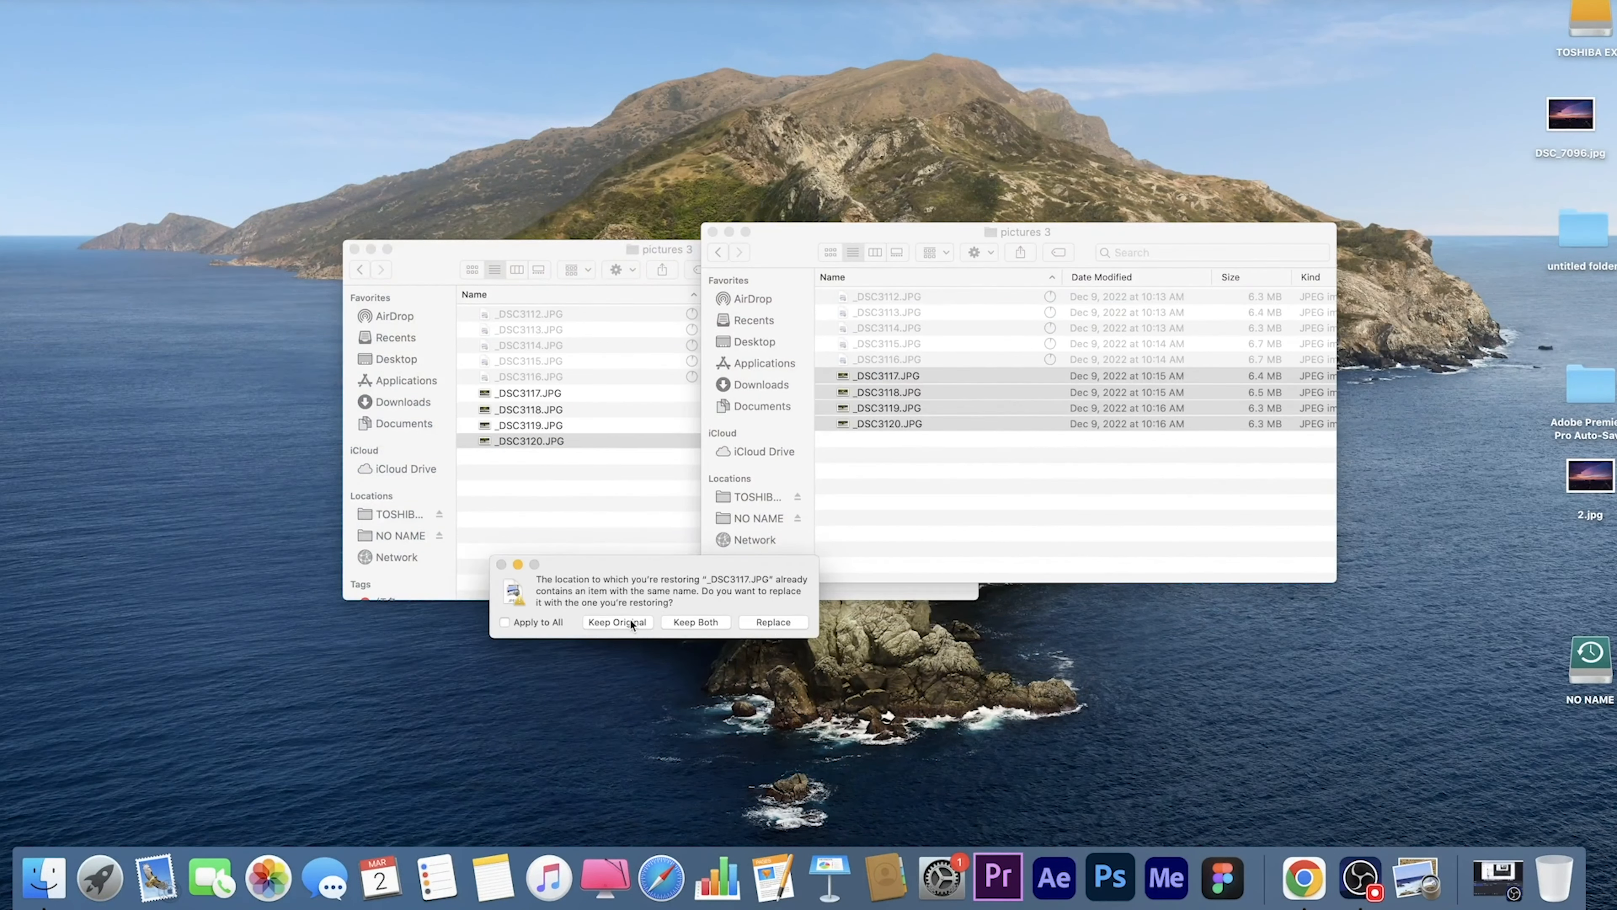
left_click(616, 622)
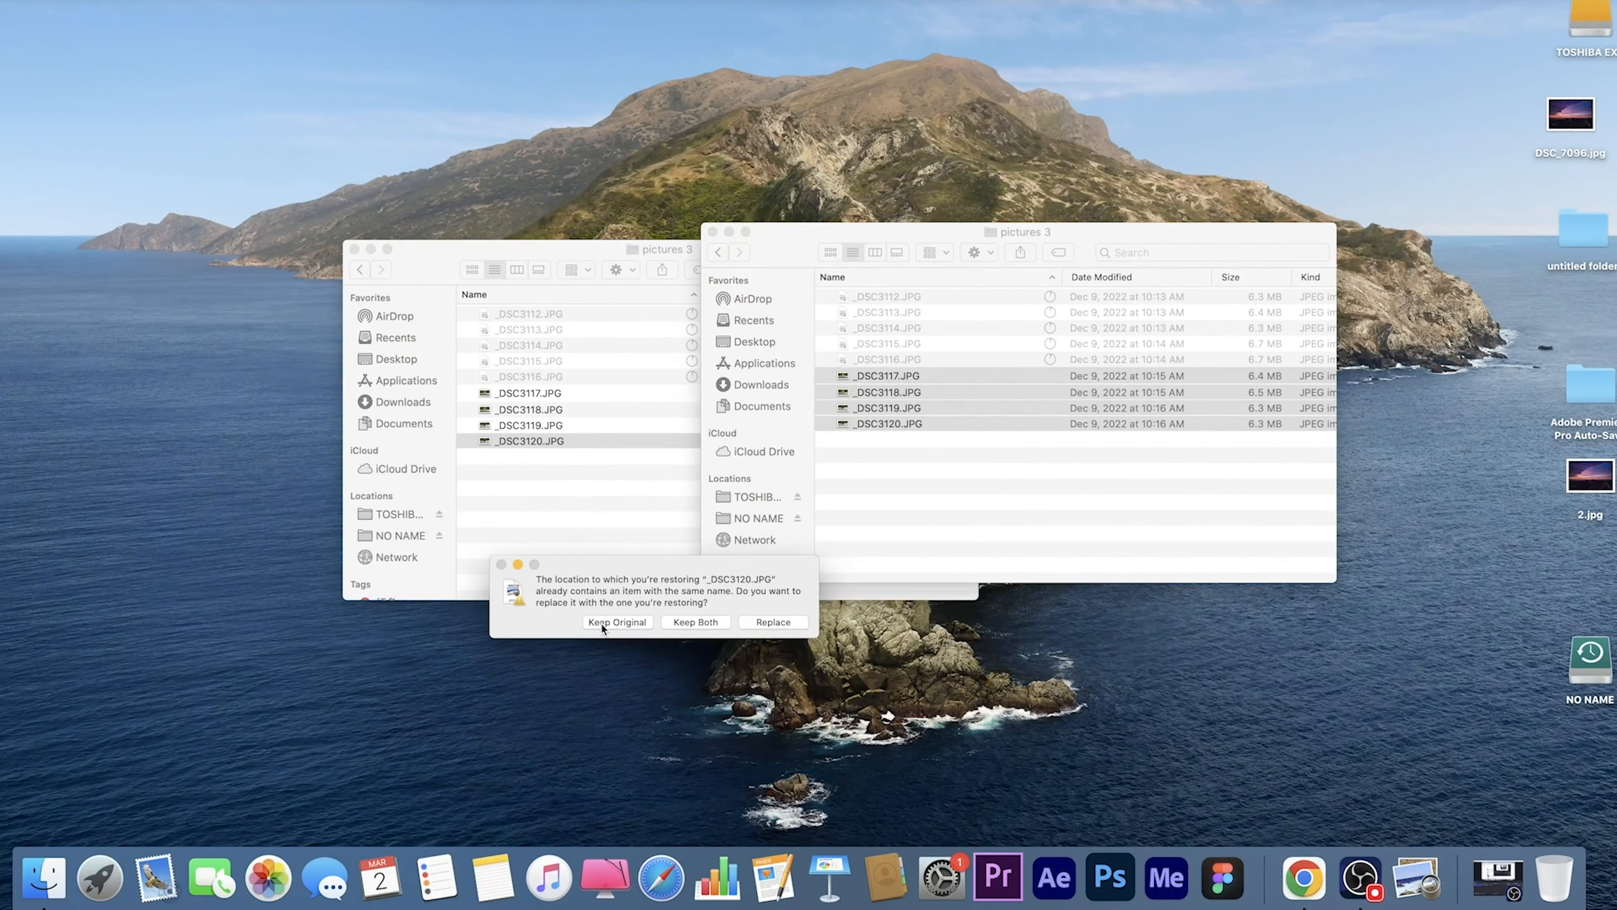
left_click(616, 622)
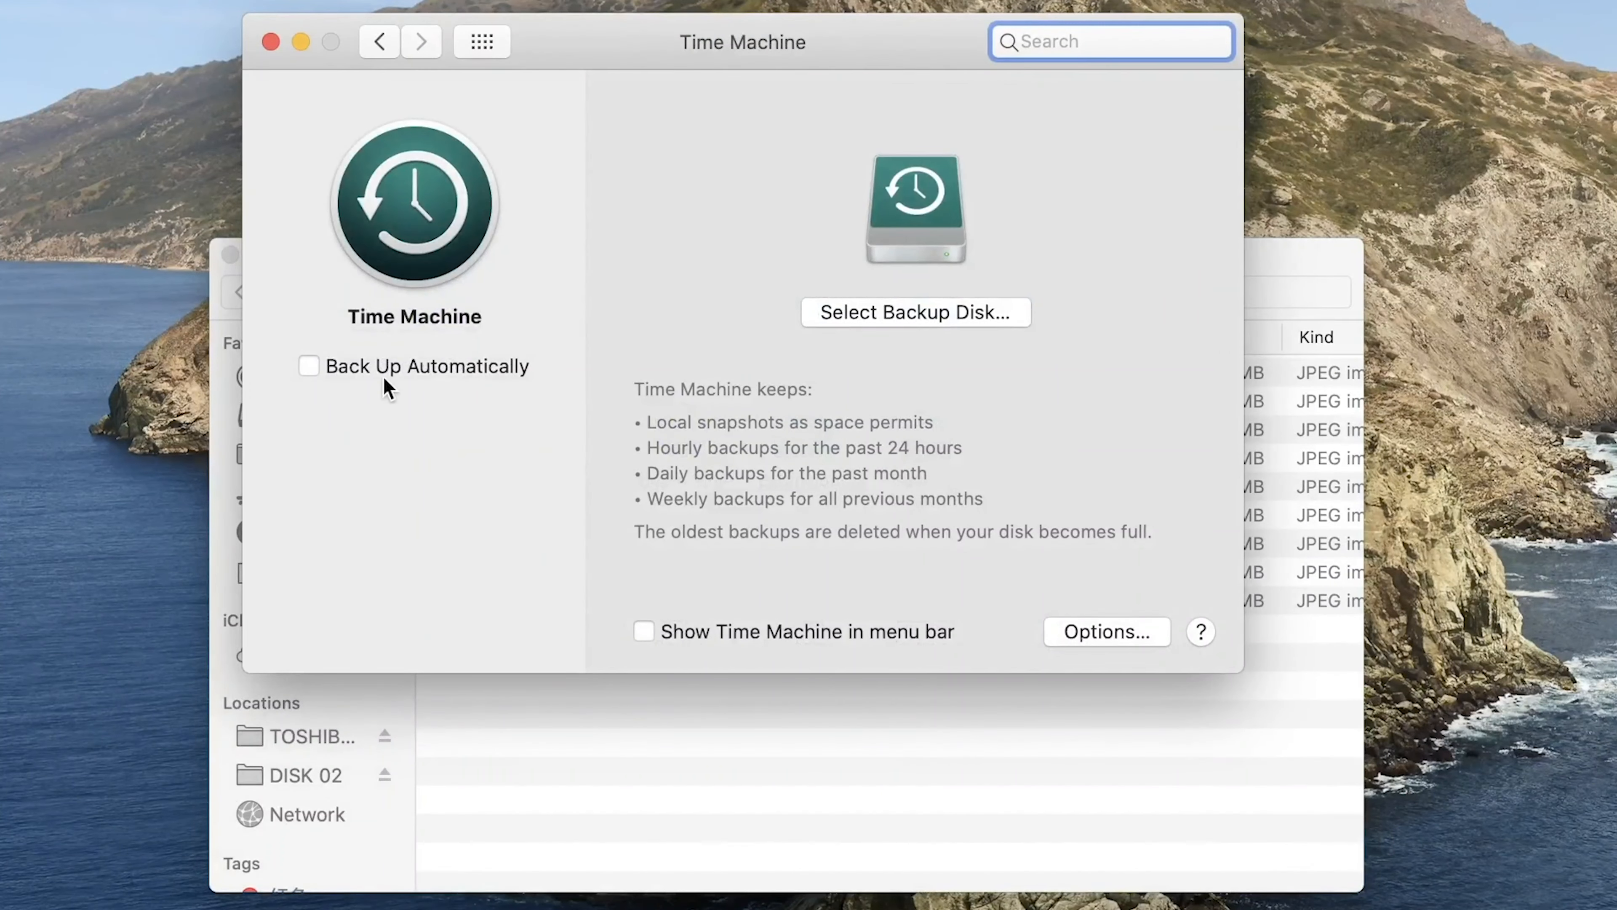
Tick Back Up Automatically to show the backup disk chooser, then move on to iCloud.com in Chrome.
left_click(914, 312)
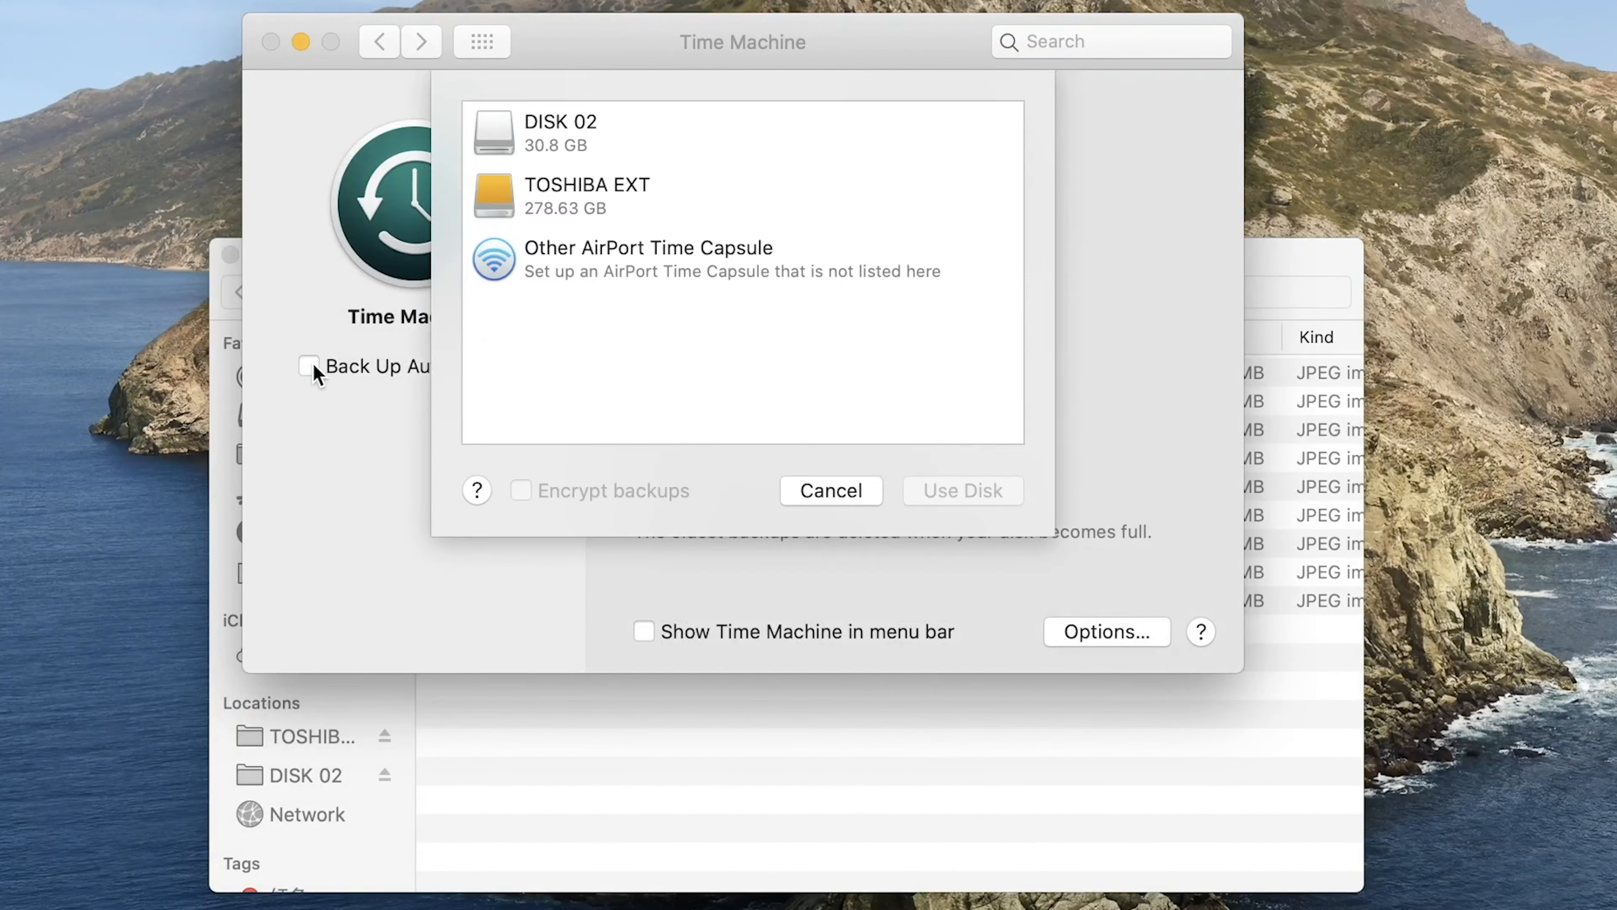
left_click(959, 490)
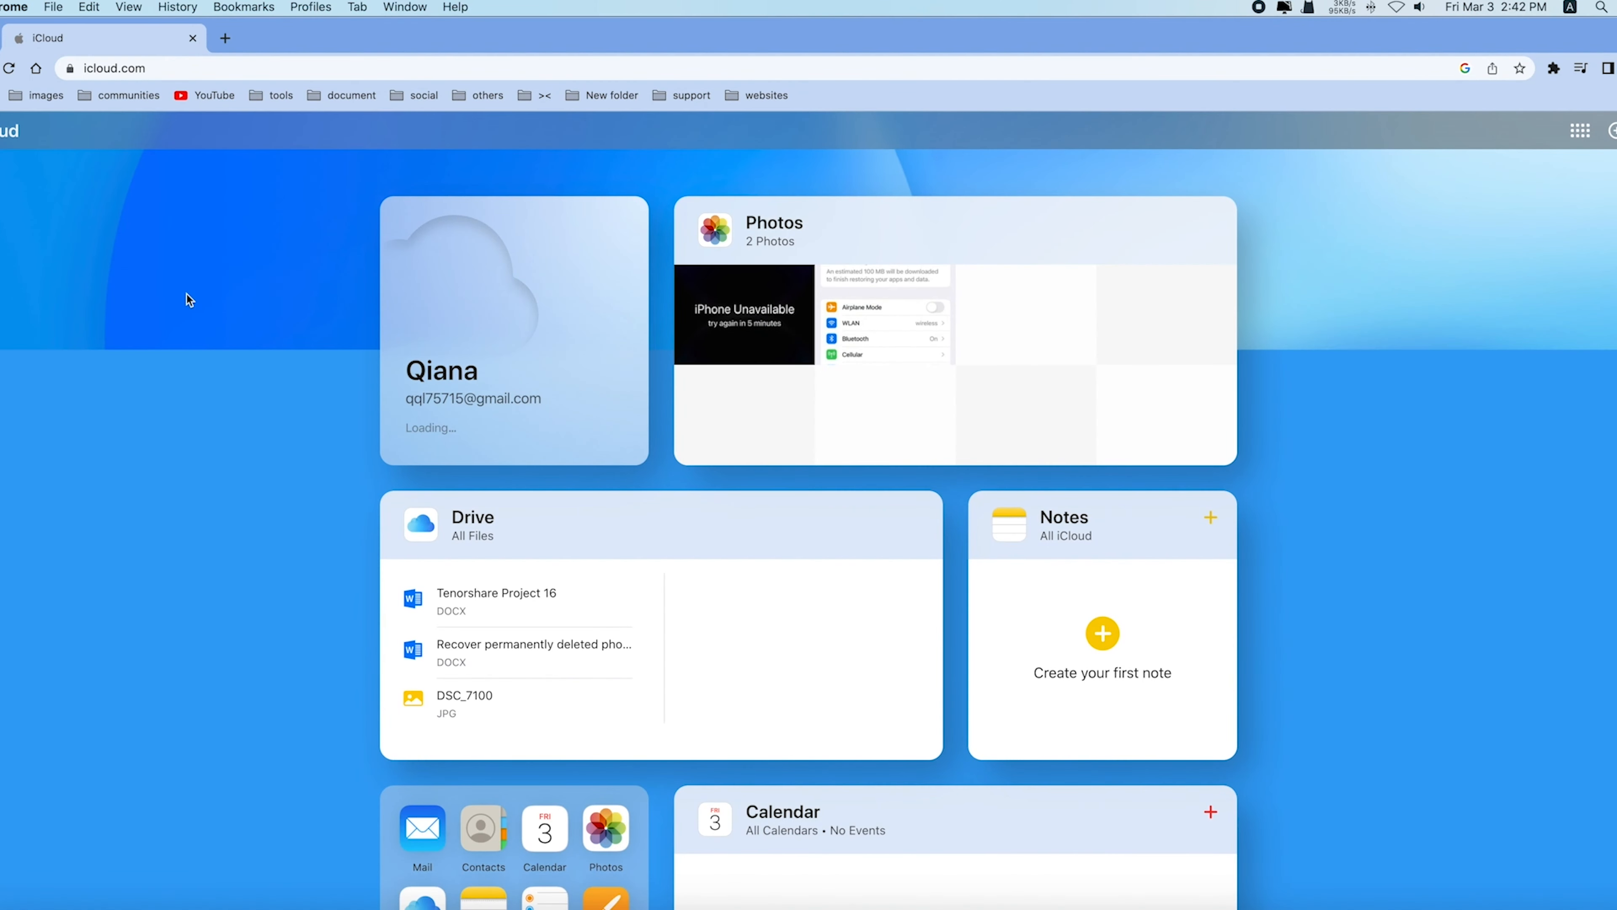
Scroll down iCloud.com and go to Data Recovery with Restore Files, Bookmarks, Contacts and Calendars.
scroll("down", 3)
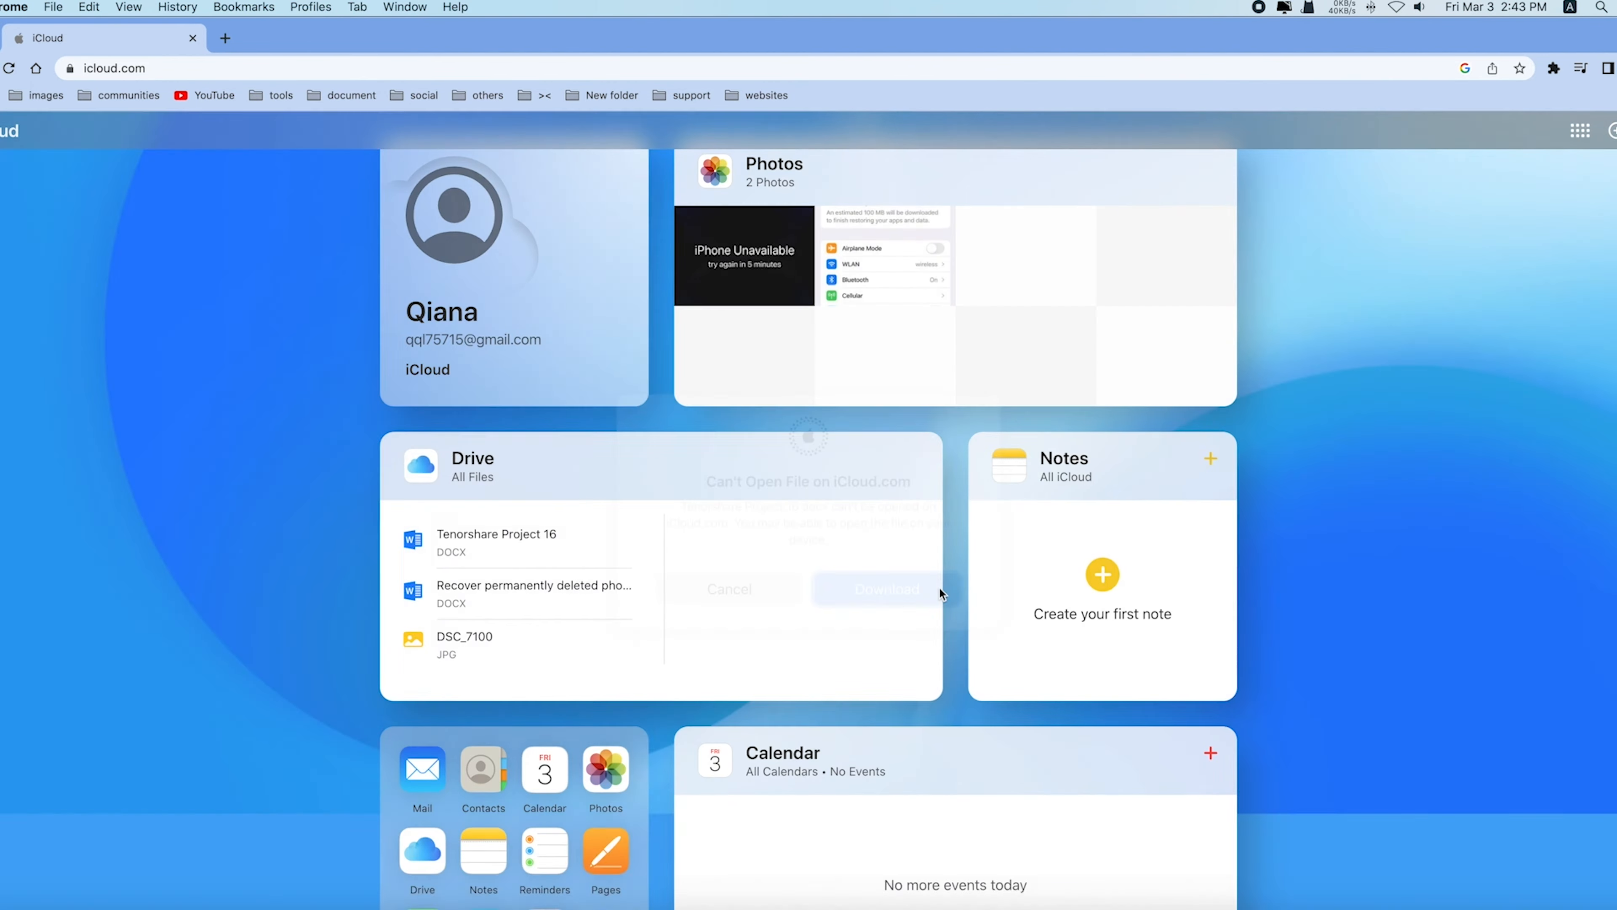
scroll("down", 3)
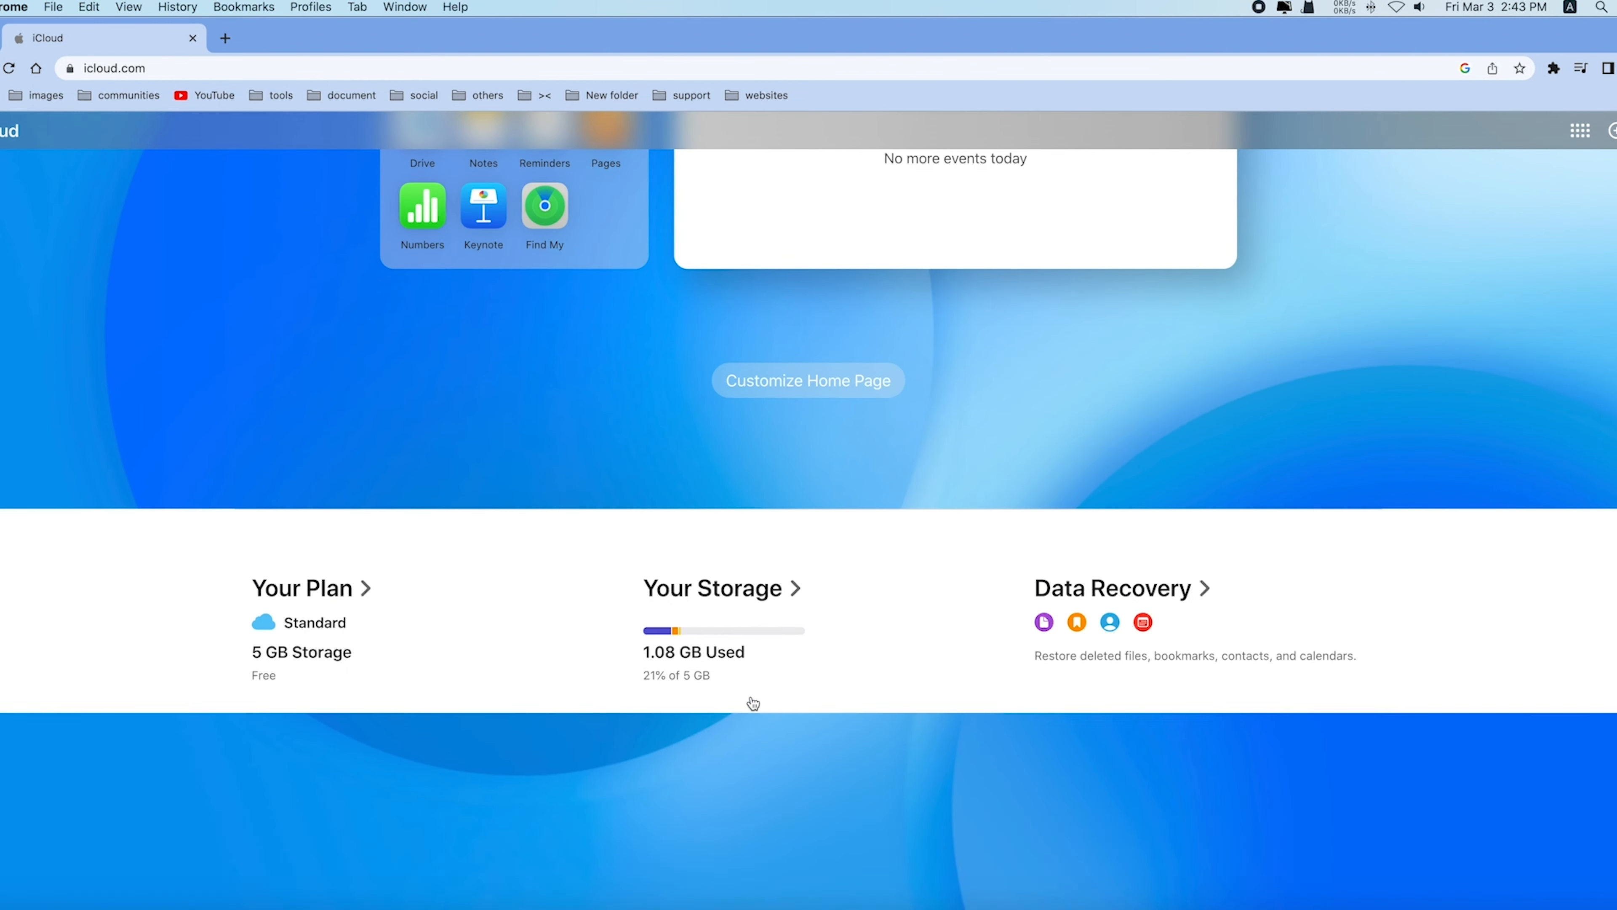
left_click(1112, 588)
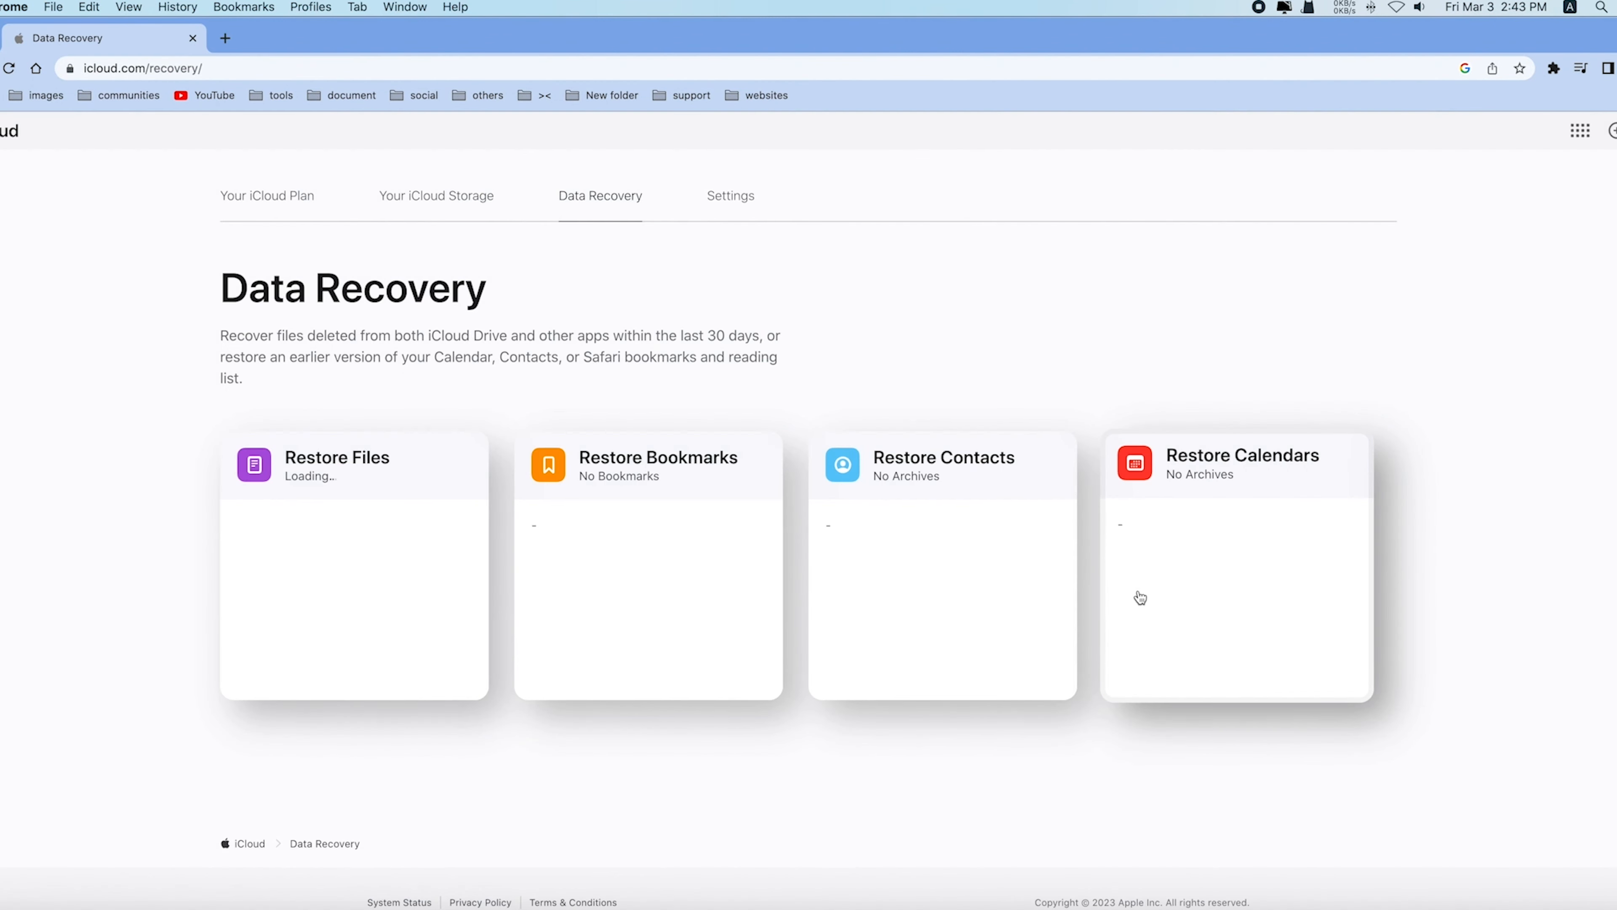
left_click(352, 465)
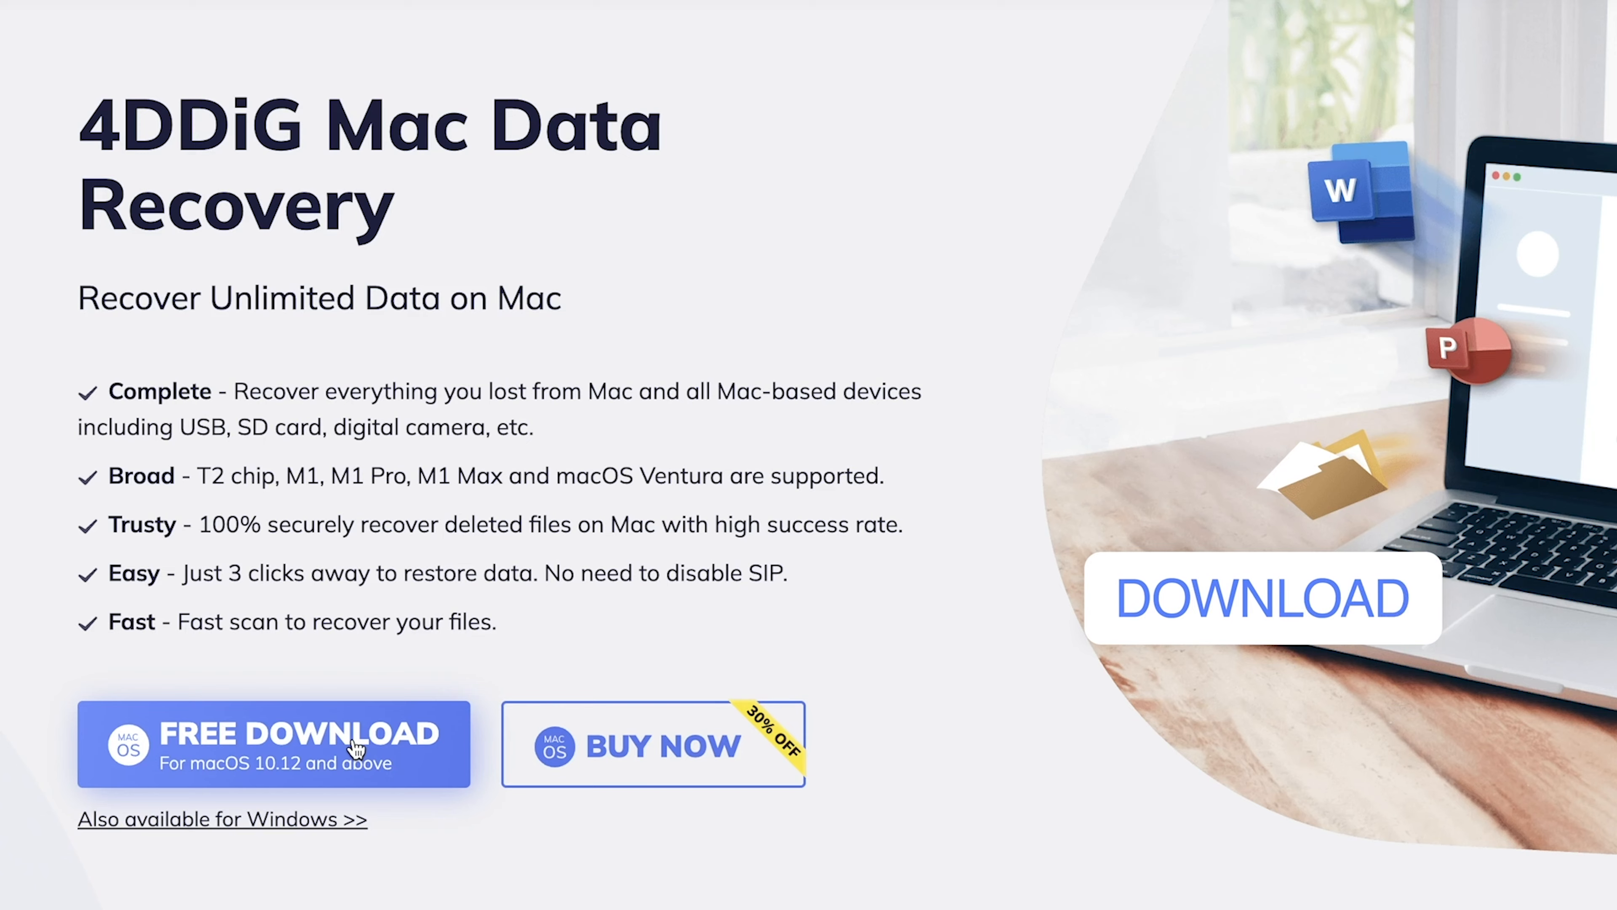
Download 4DDiG, start a scan of the Trash location limited to Photo files only.
left_click(275, 744)
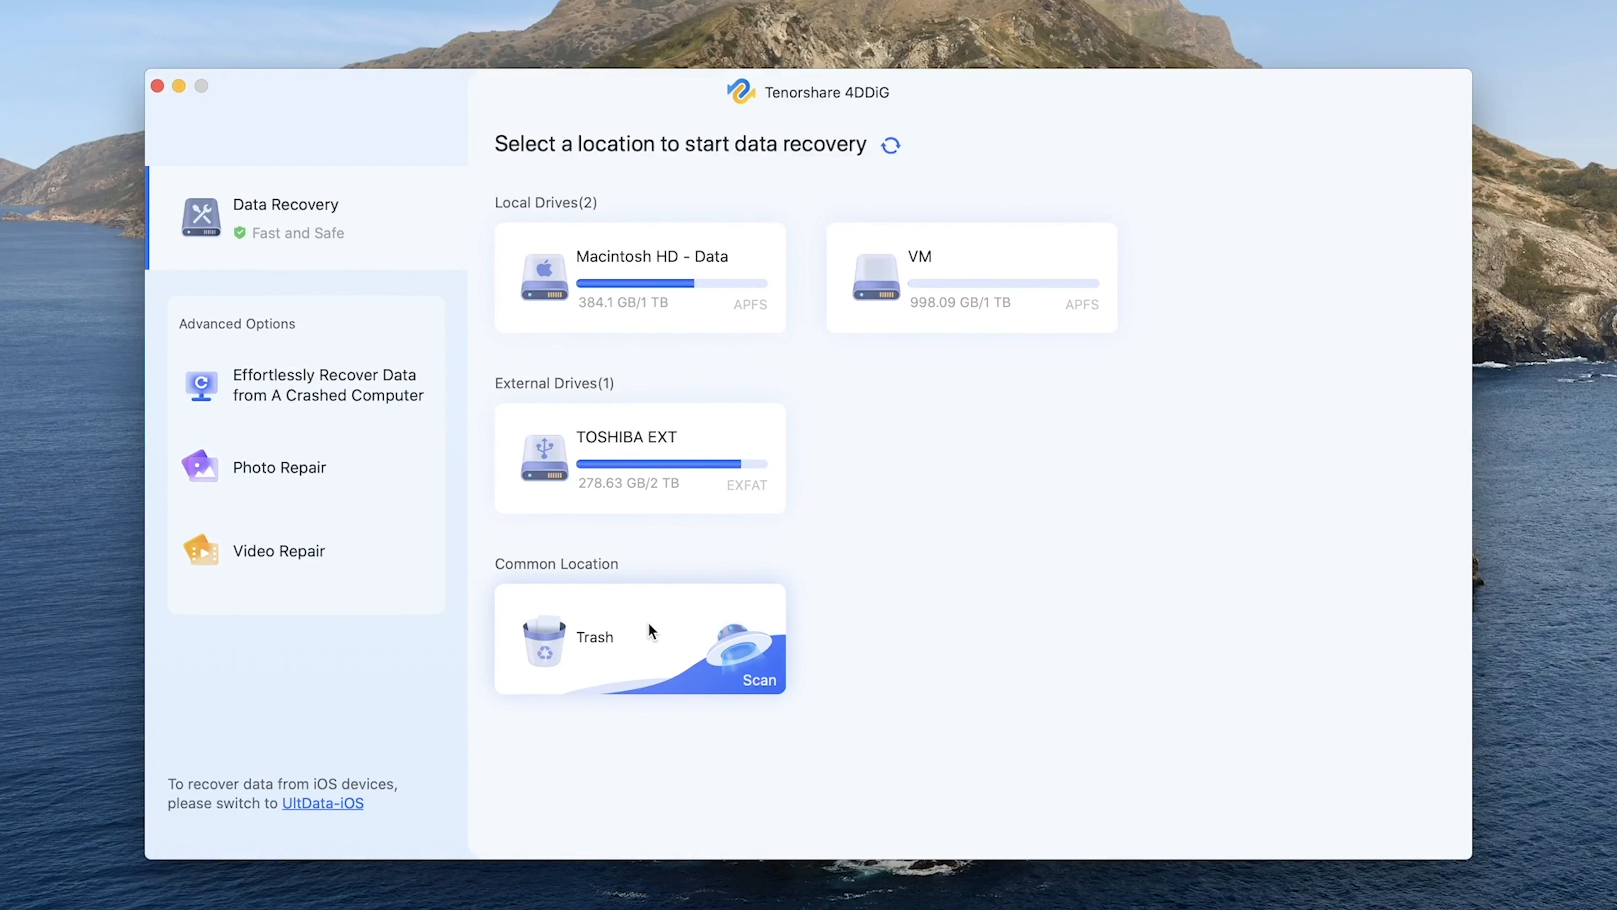
mouse_move(748, 680)
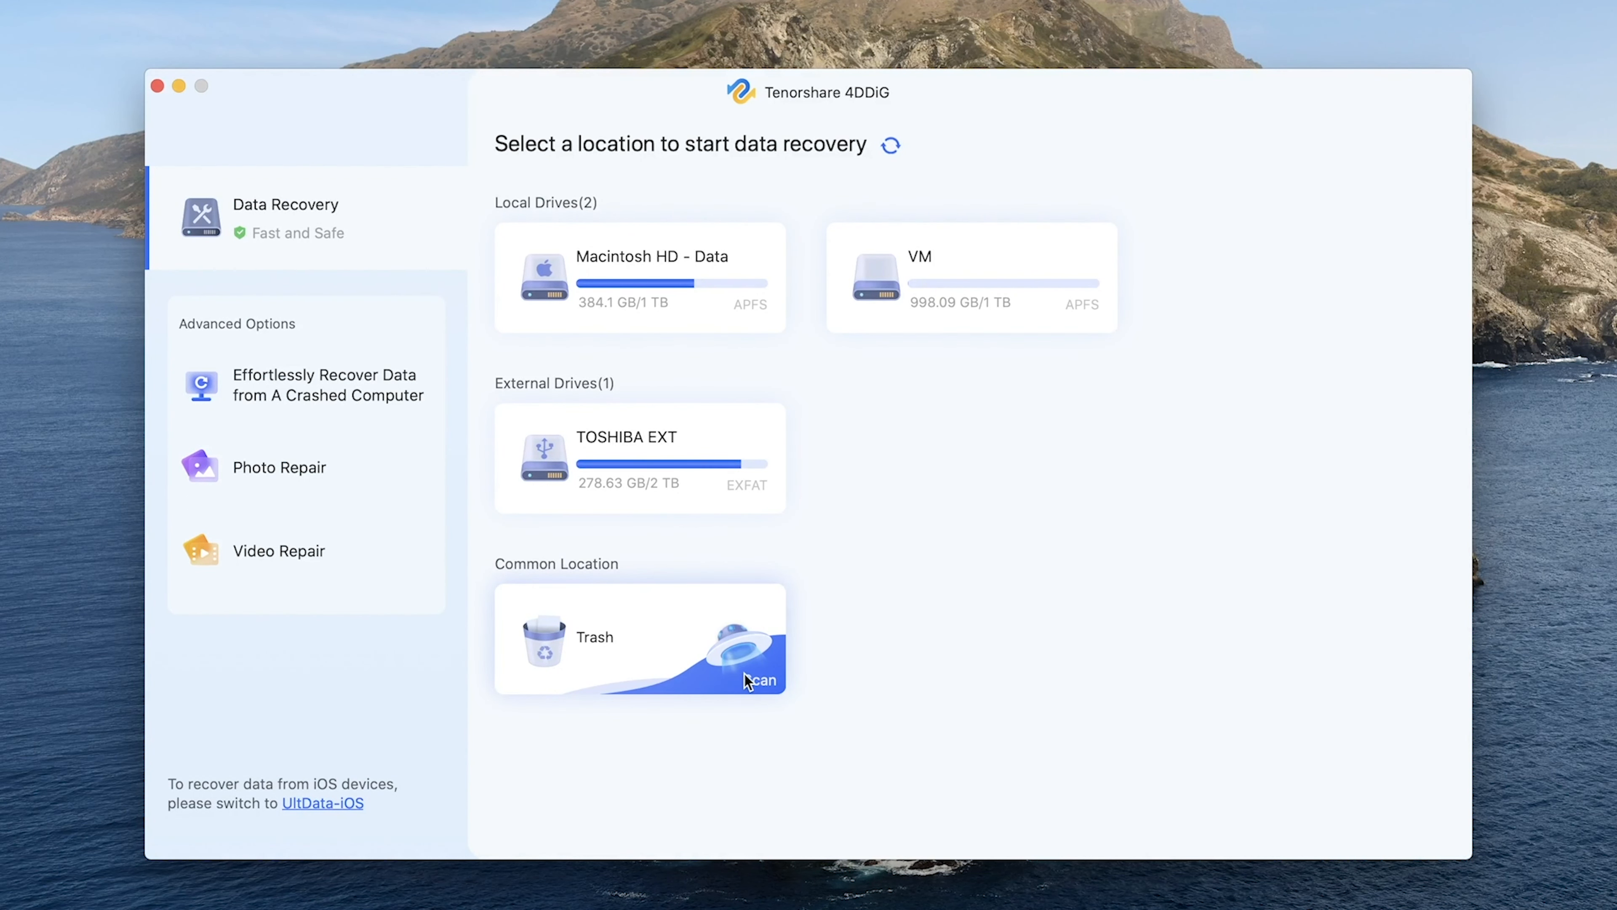
left_click(759, 680)
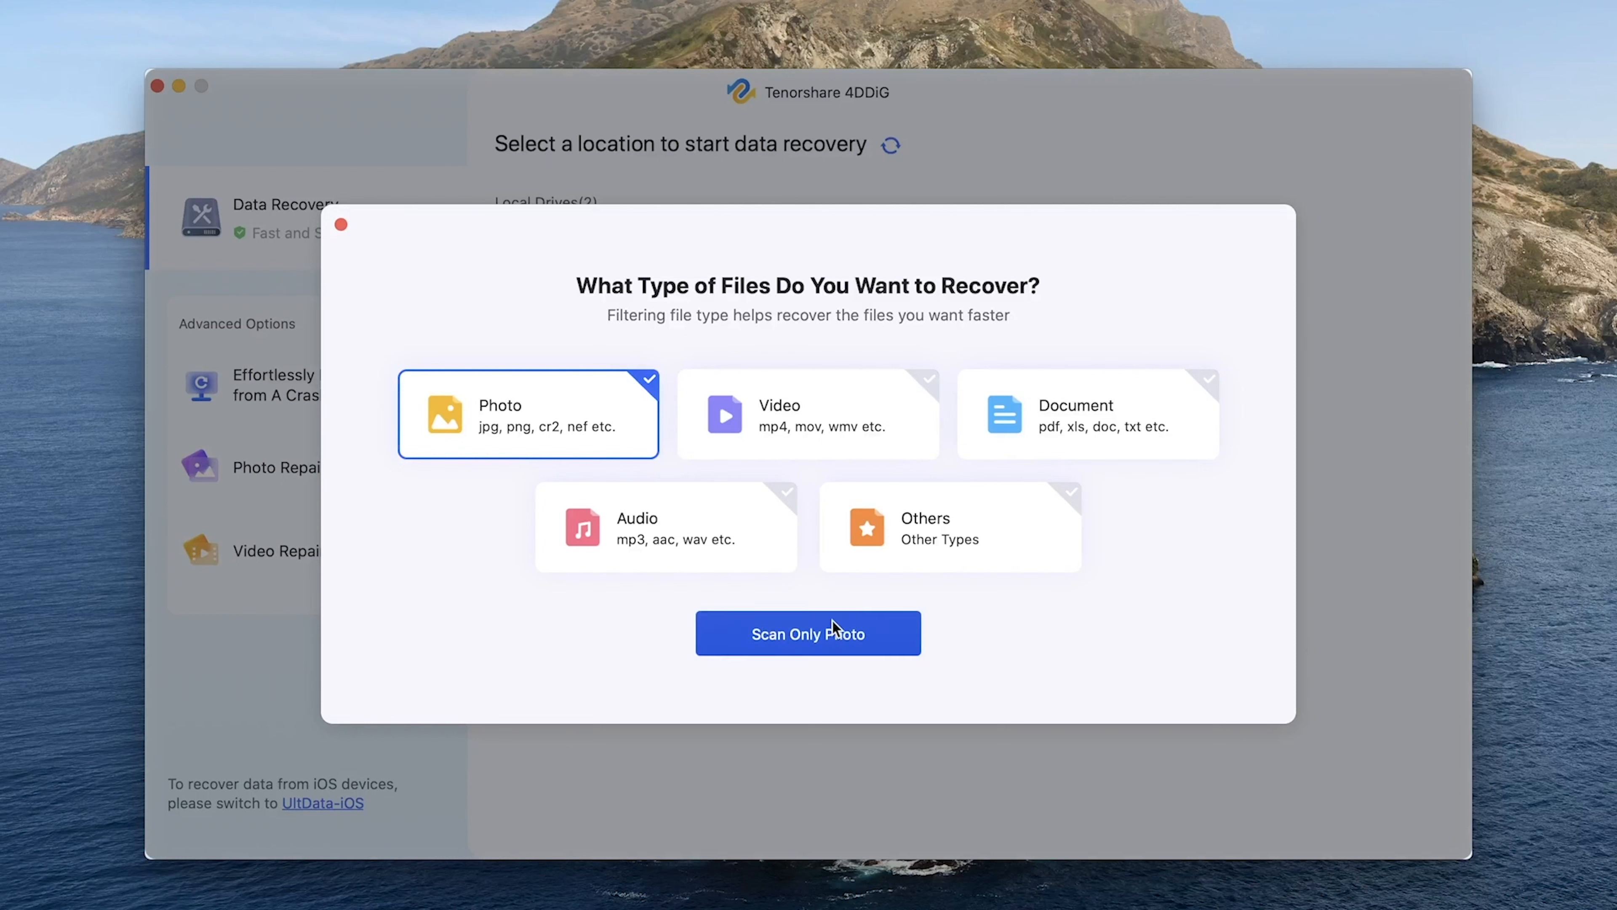
left_click(808, 634)
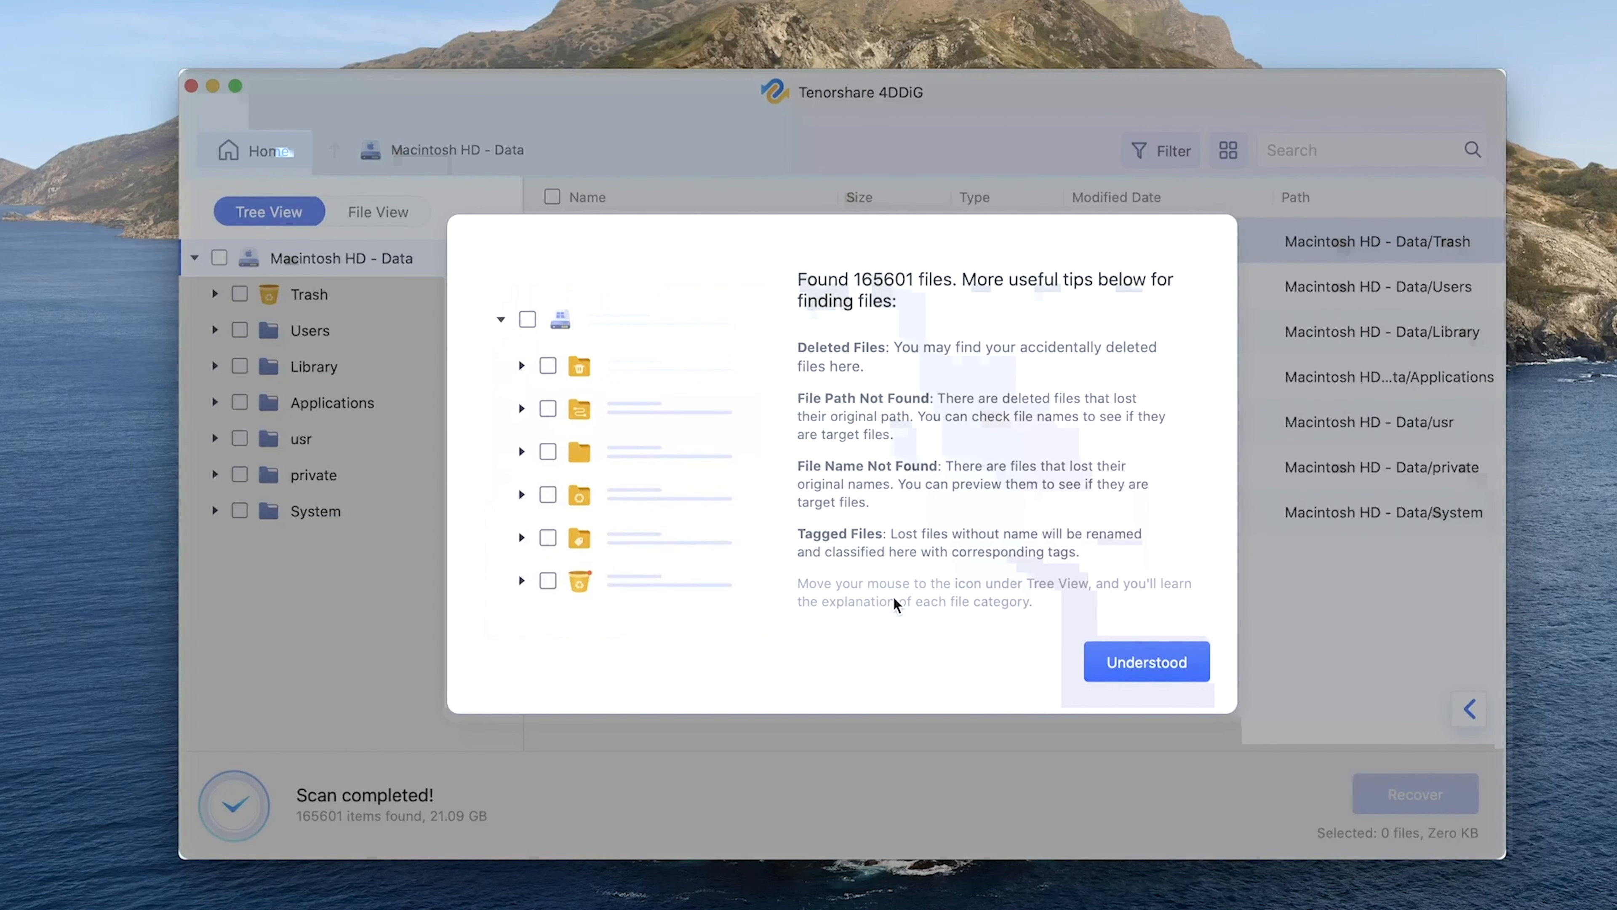
Dismiss the tips, select all nine photos in pictures 3 and preview _DSC3118.JPG.
left_click(1146, 661)
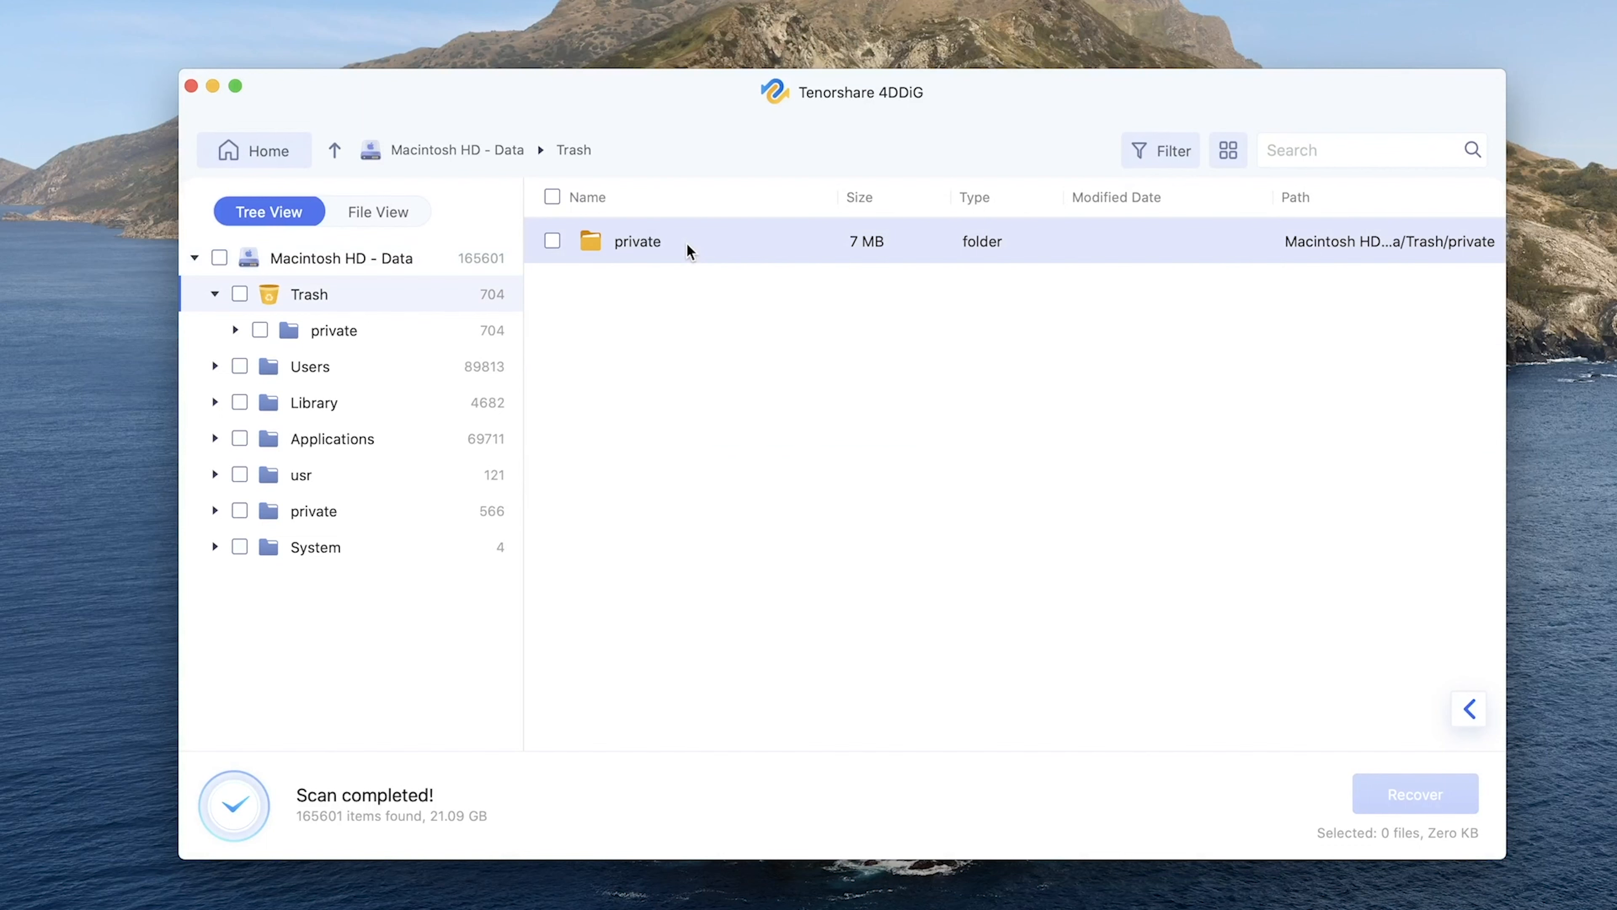
left_click(377, 211)
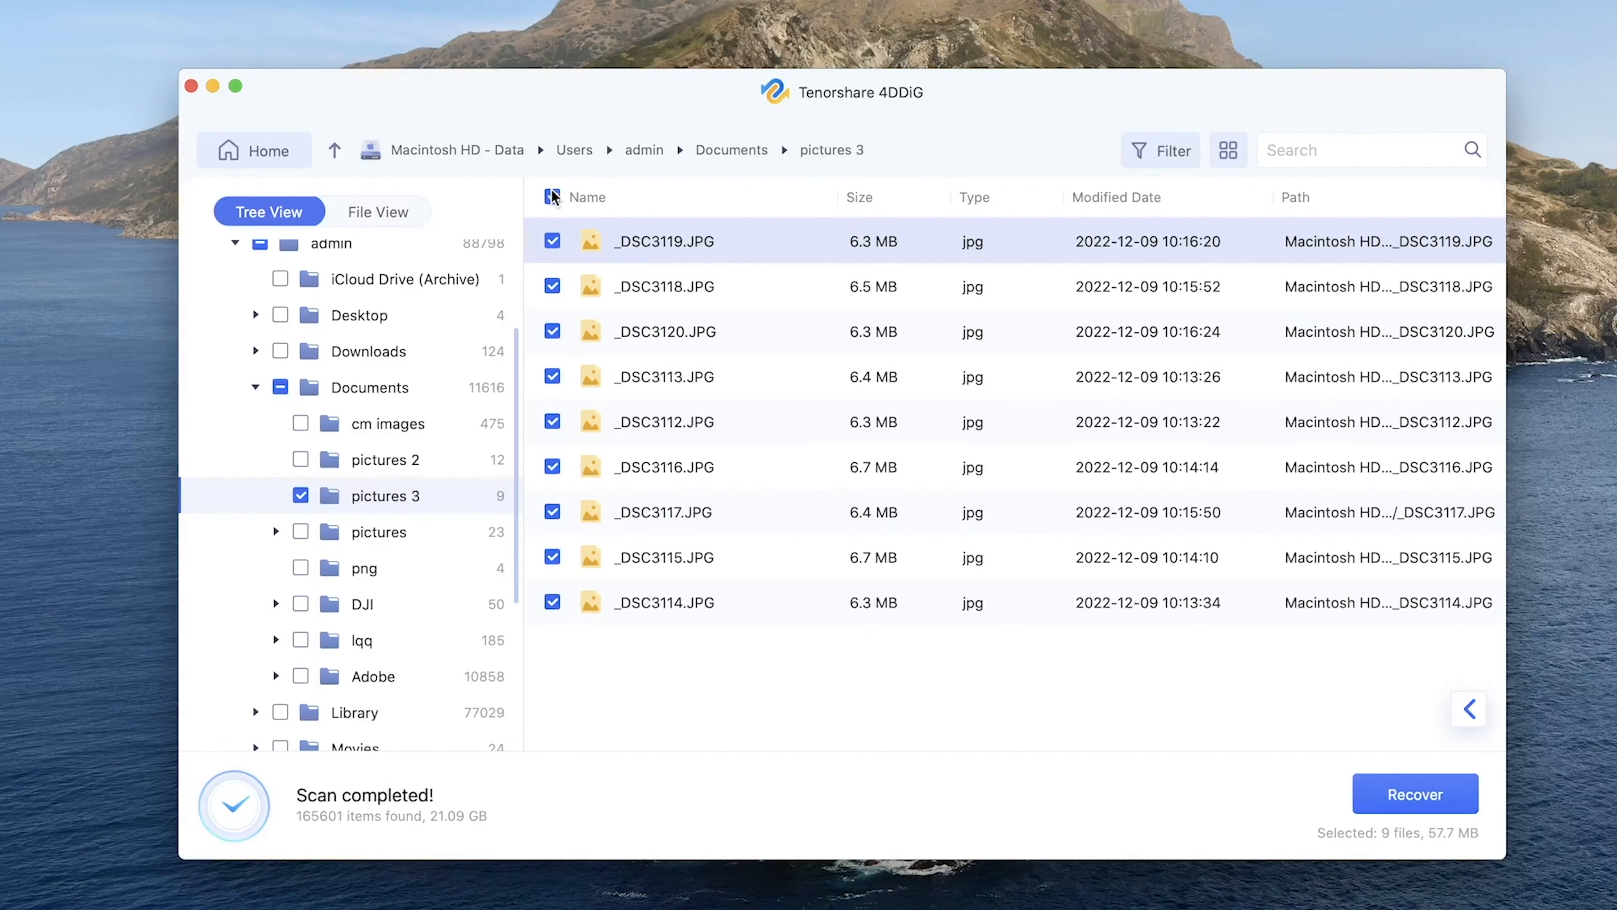
double_click(665, 286)
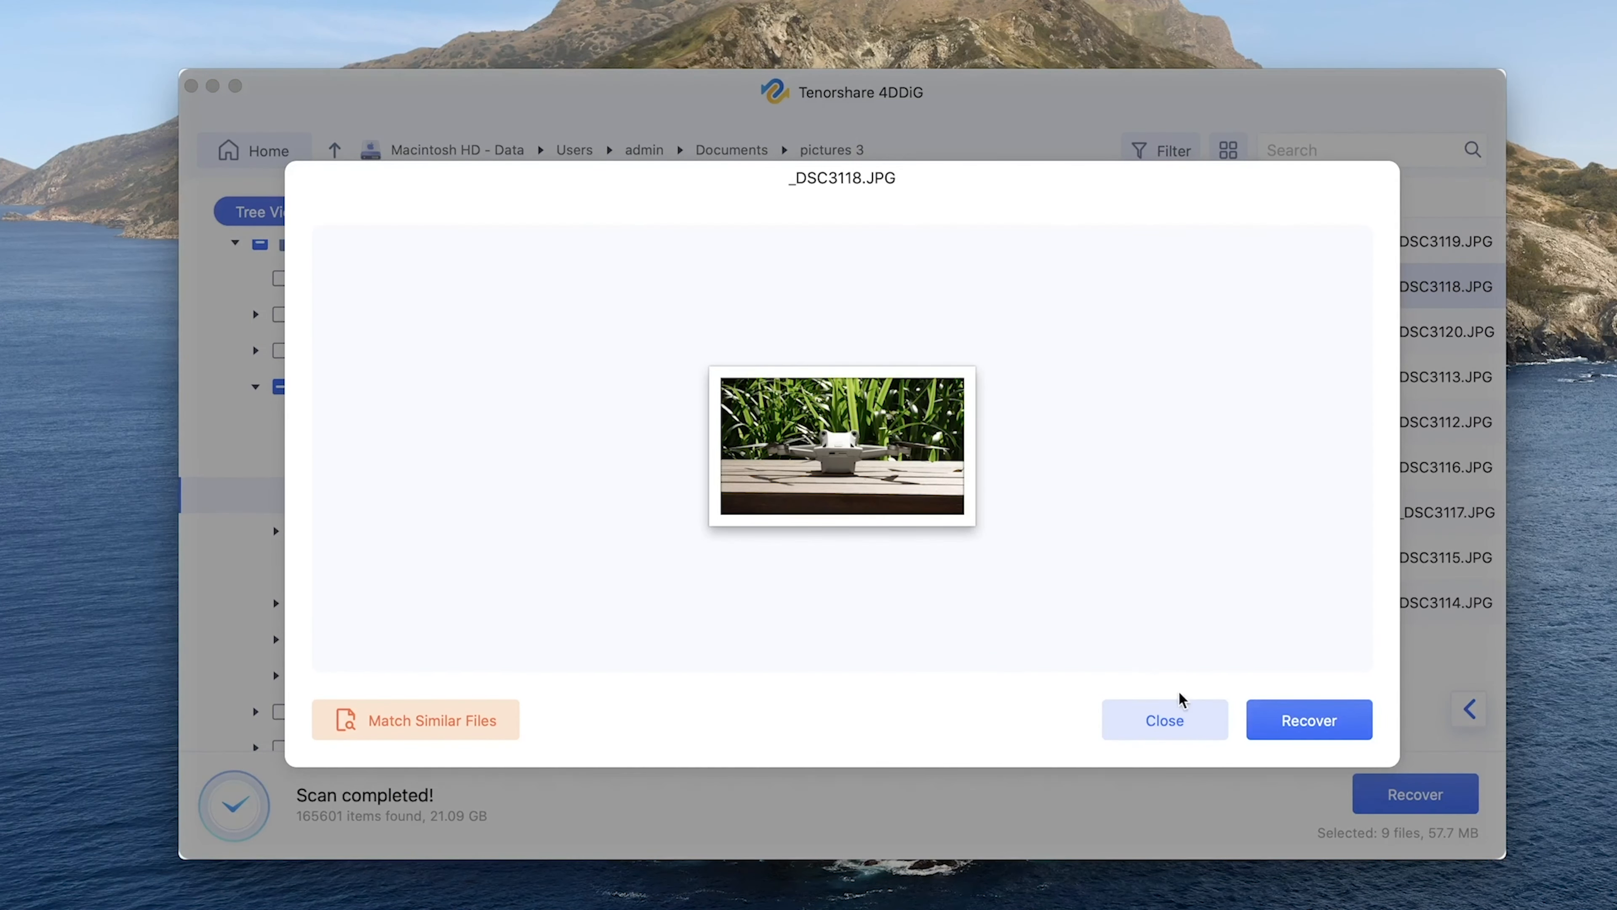
left_click(1163, 720)
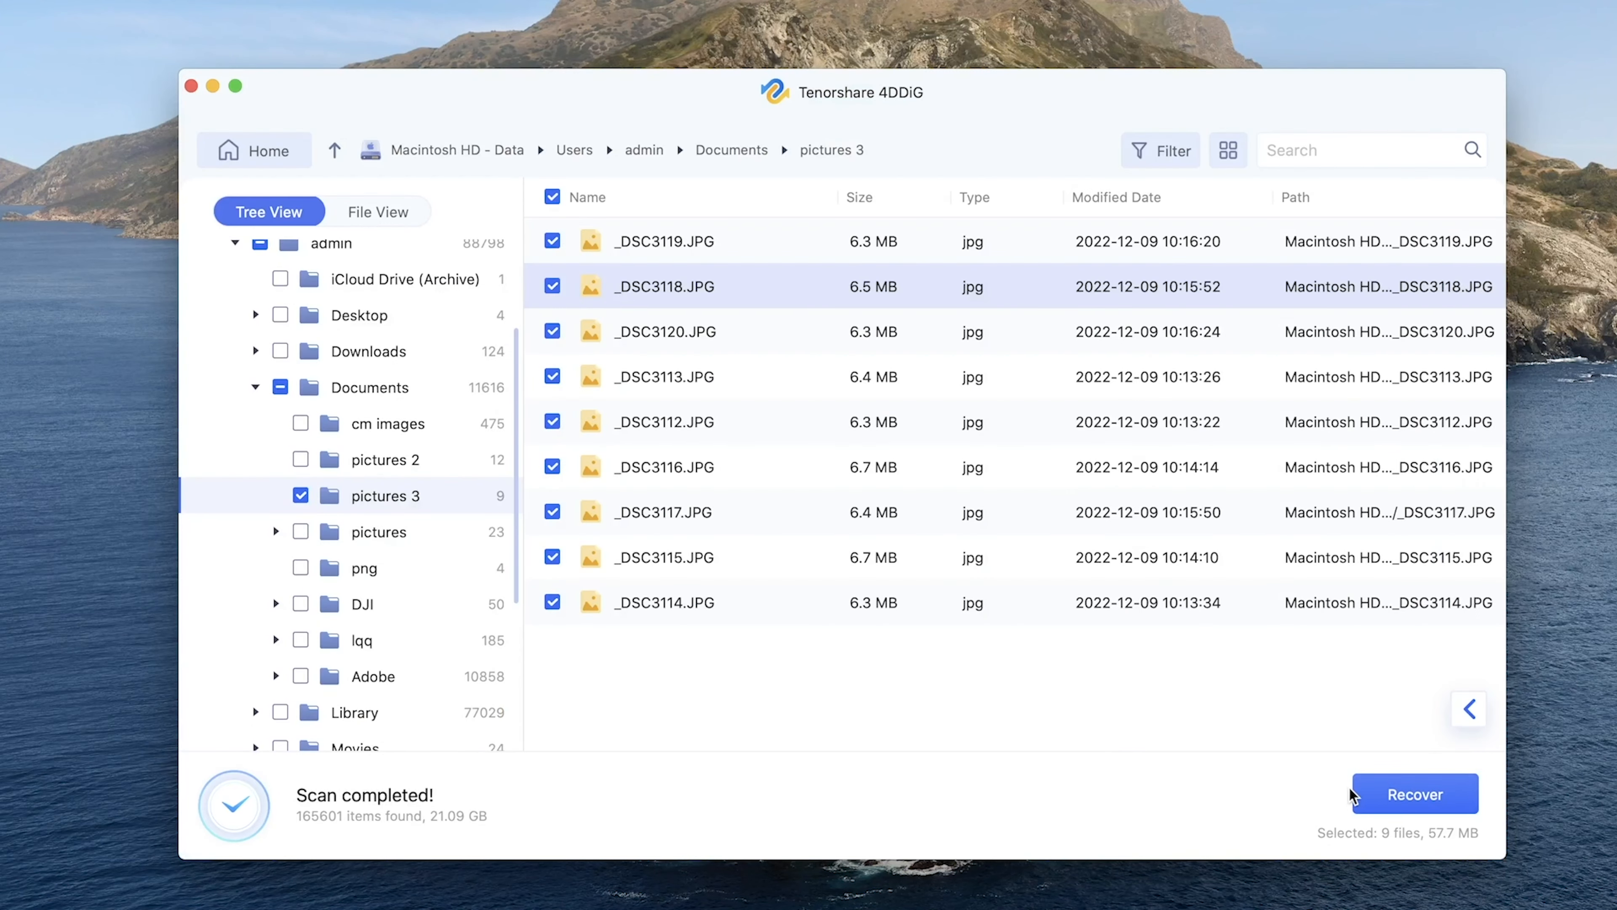
Recover the nine selected photos (57.7 MB) with Desktop as the save location.
left_click(1415, 794)
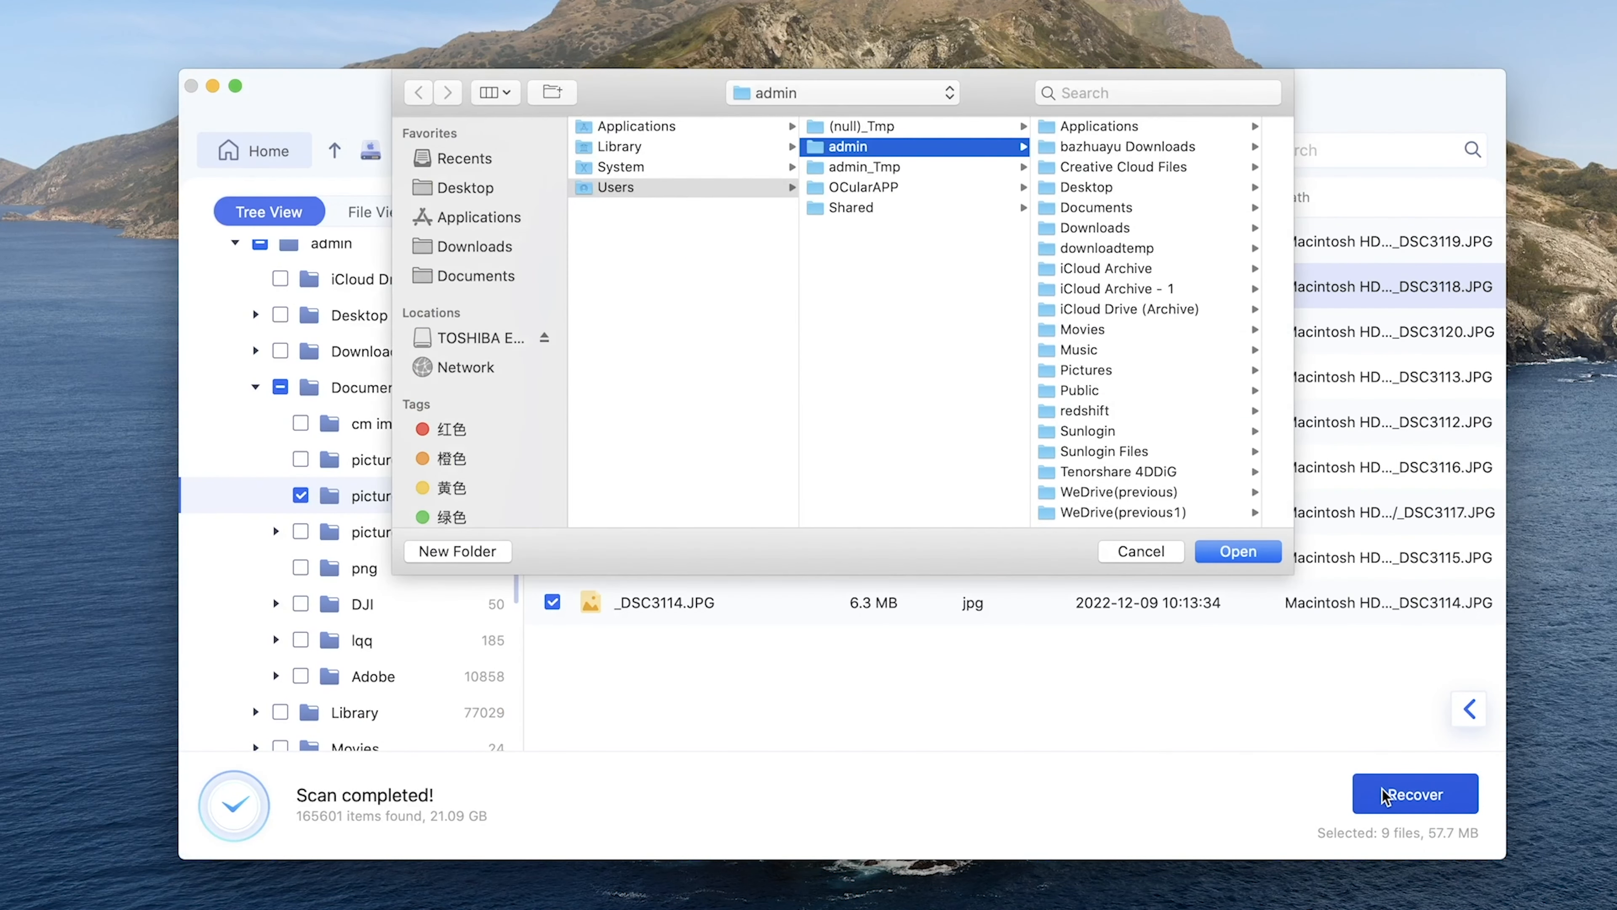
left_click(468, 188)
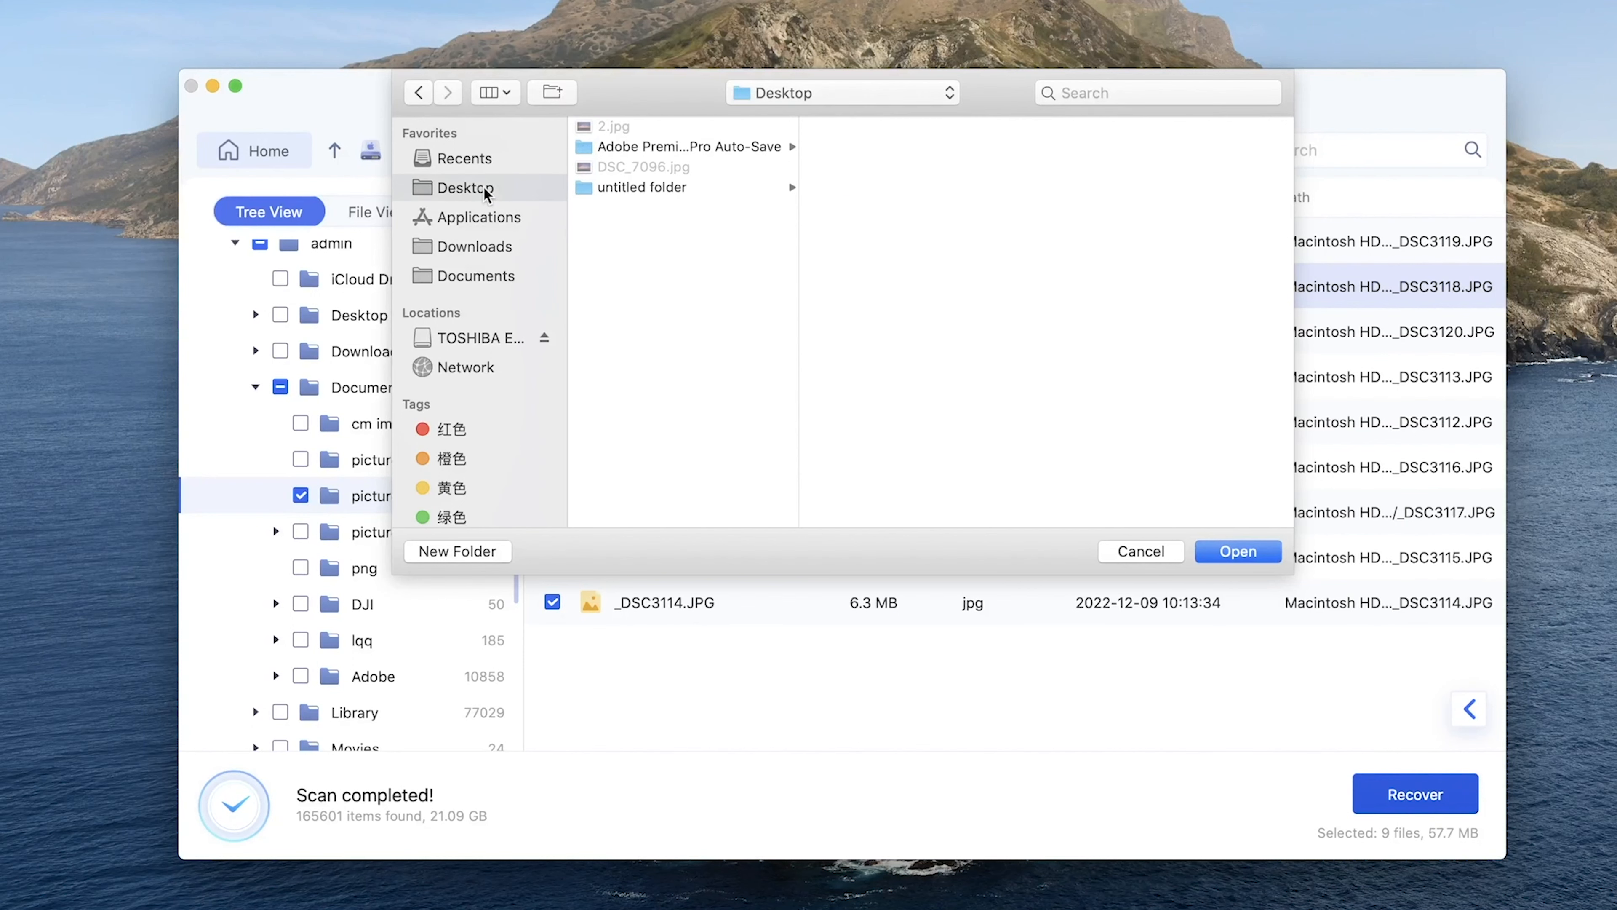